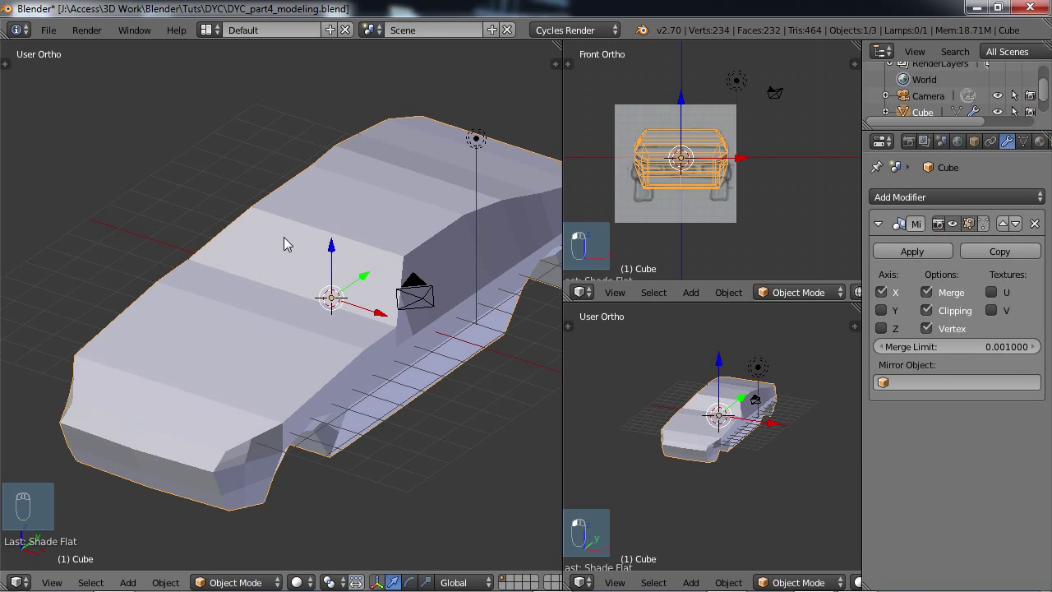
mouse_move(282, 252)
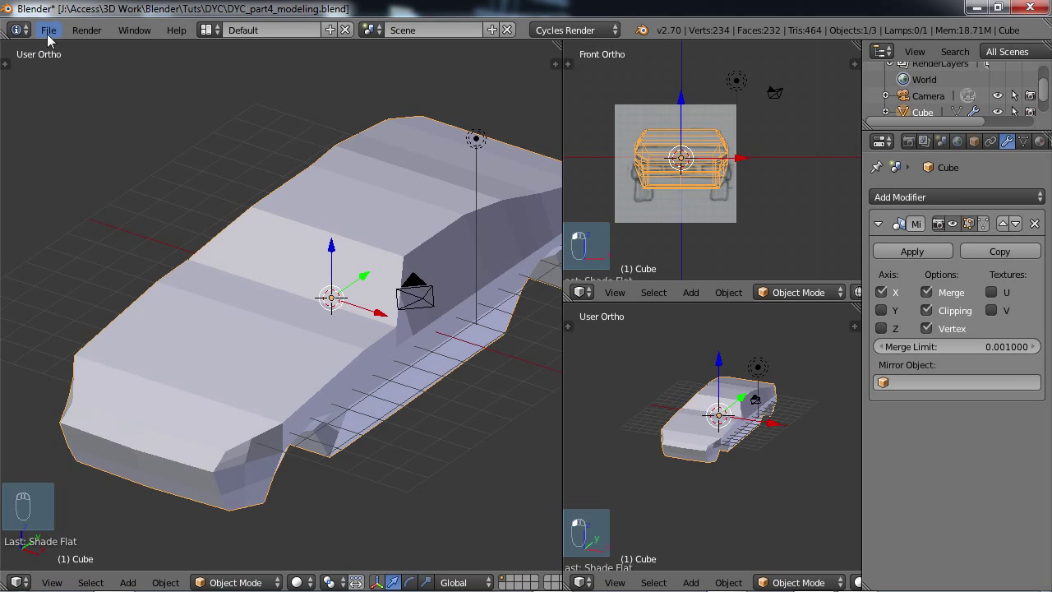
- Save the car project as DYC_part5_modeling_cont.blend
left_click(47, 30)
type("DYC_part5_modeling_cont.blend")
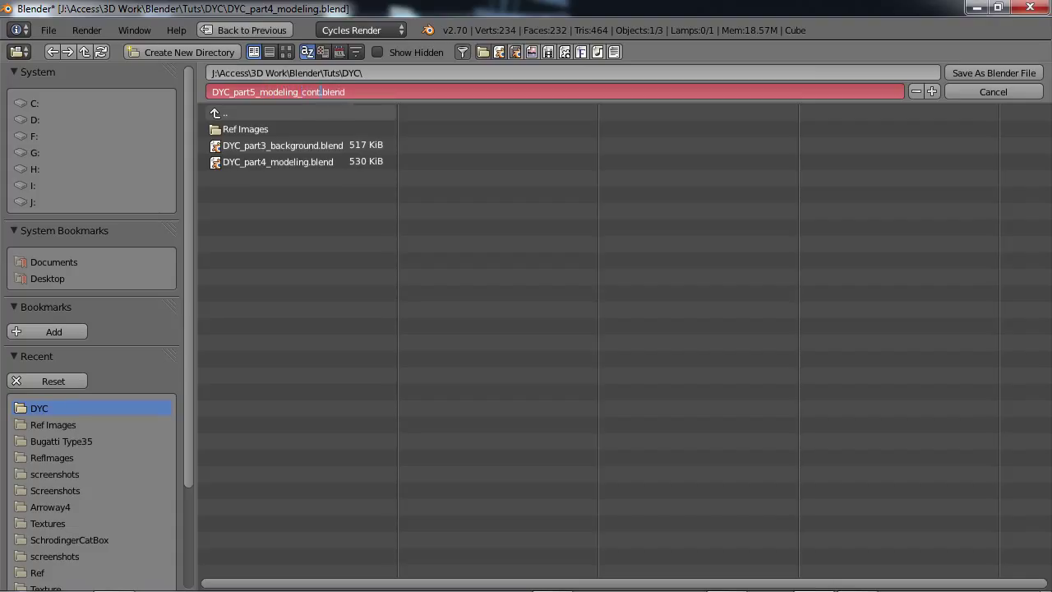
left_click(543, 91)
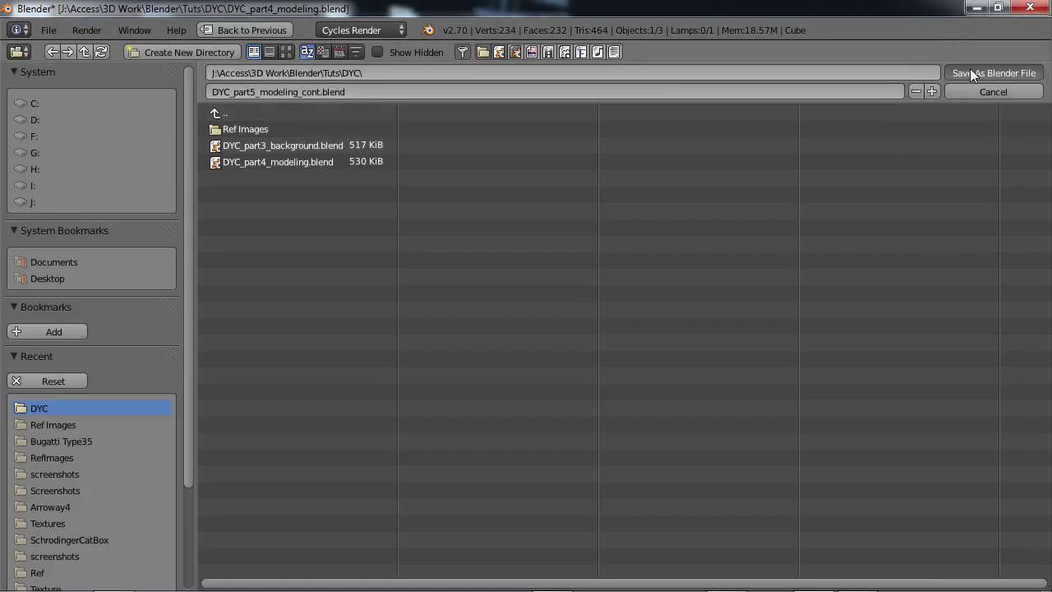
left_click(993, 73)
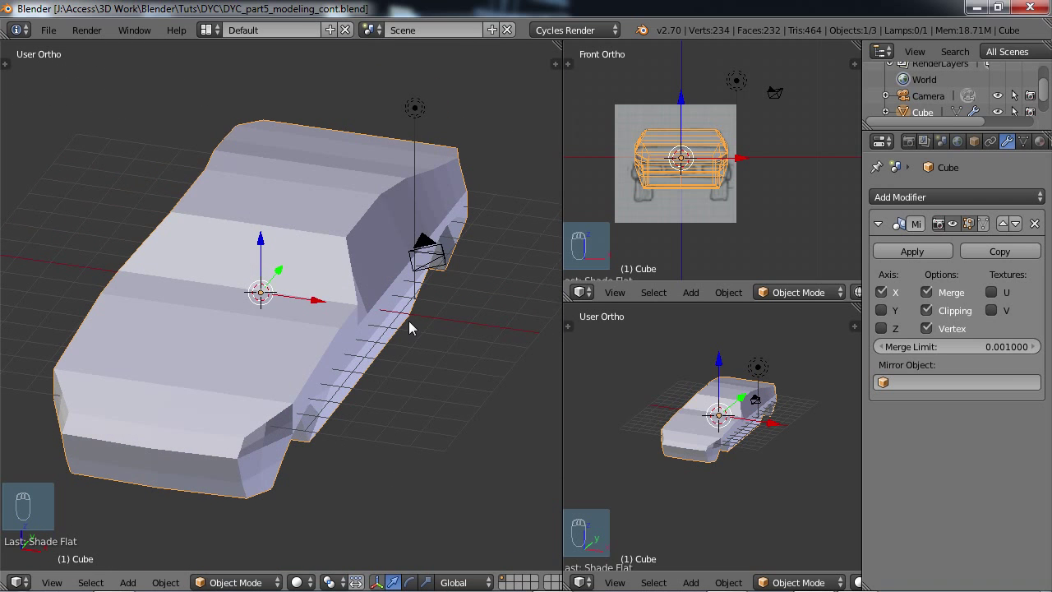
mouse_move(366, 313)
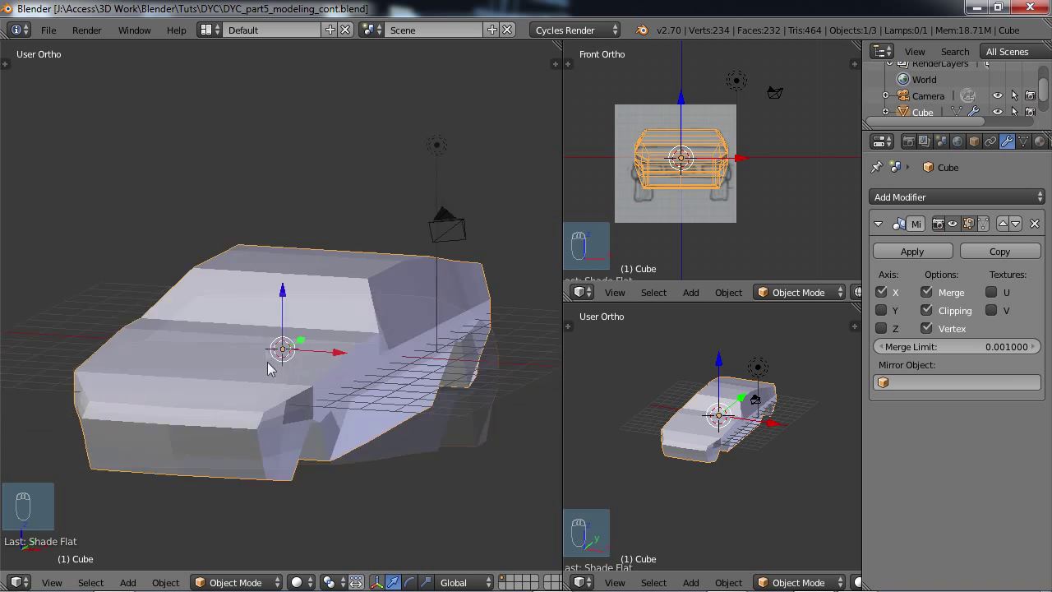
left_click_drag(279, 353, 312, 321)
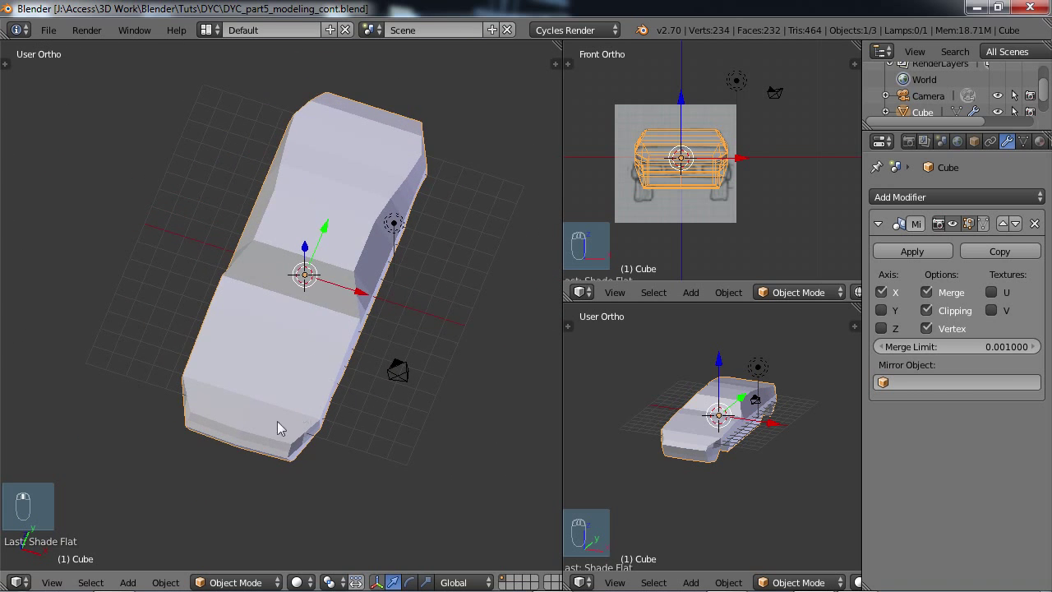
mouse_move(308, 386)
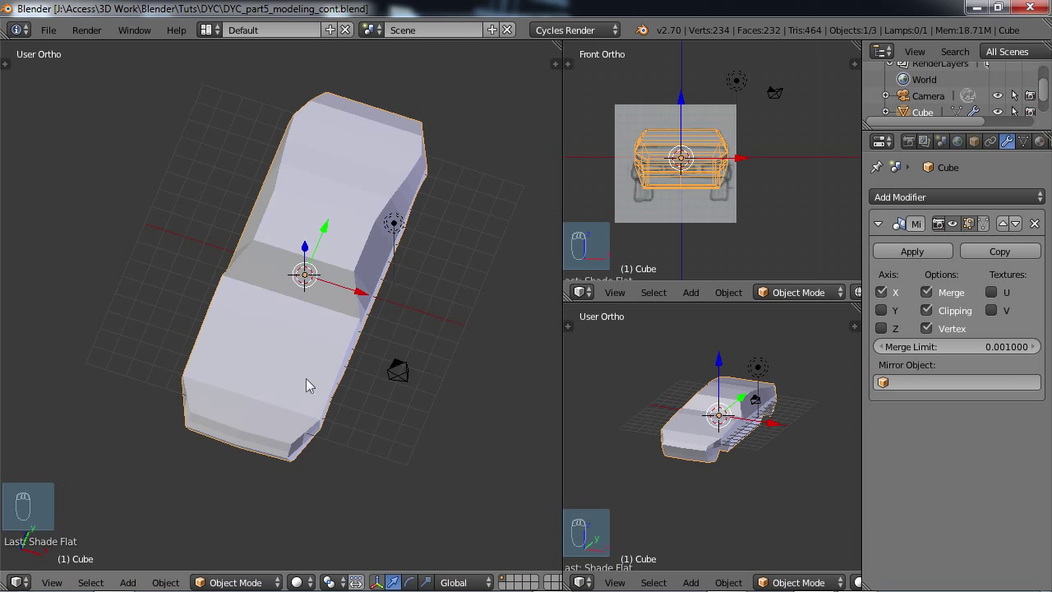
mouse_move(401, 125)
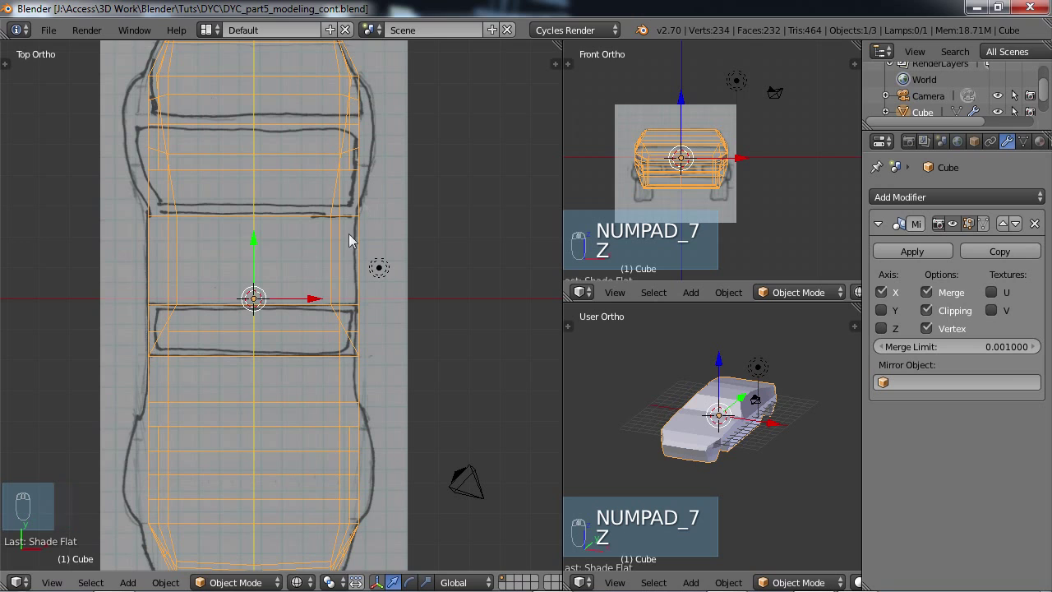
mouse_move(351, 94)
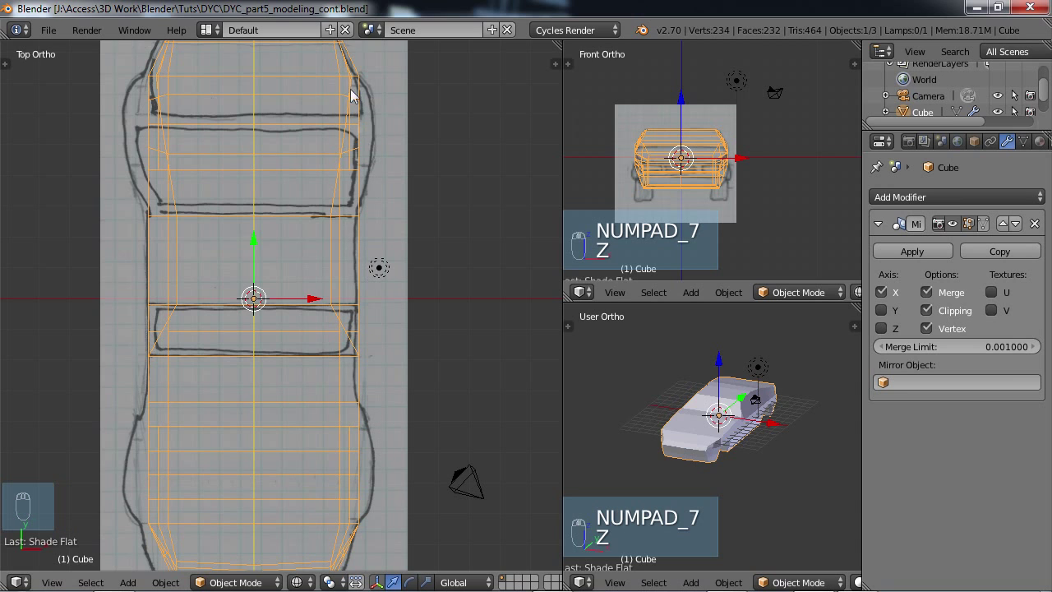
mouse_move(378, 251)
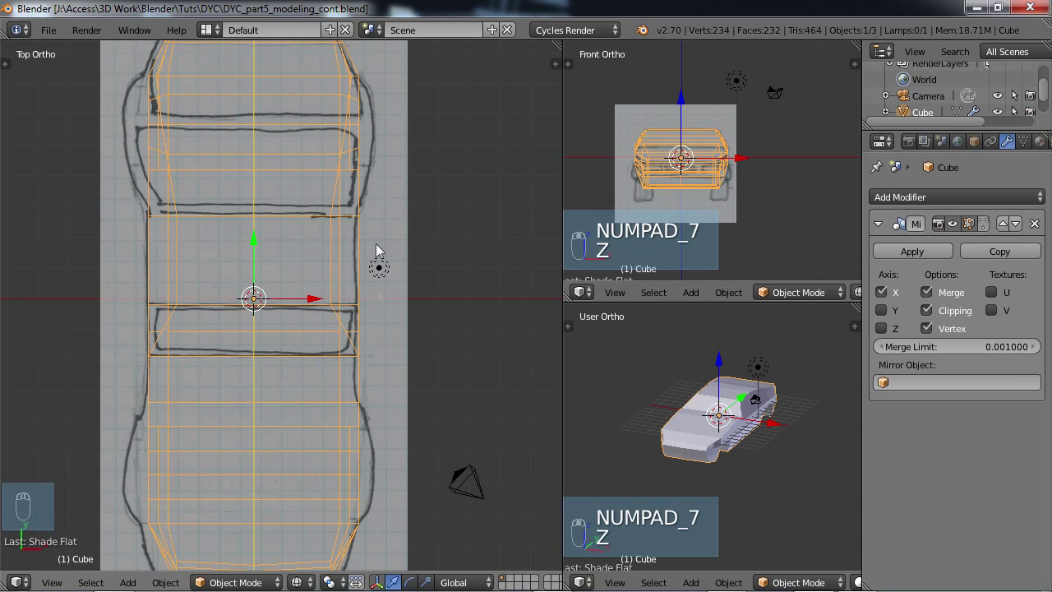
mouse_move(340, 347)
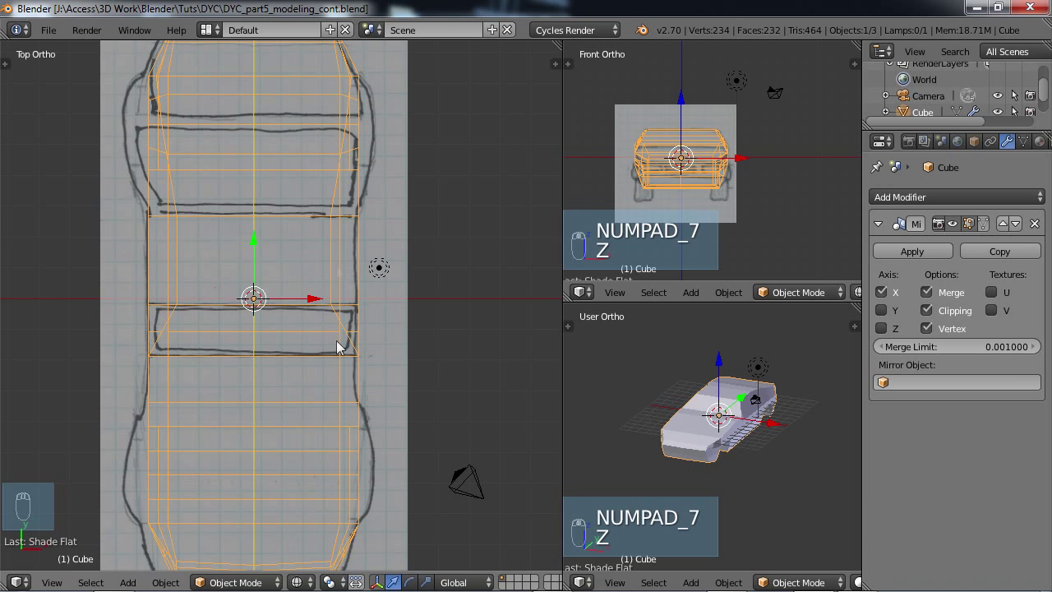
- Maximize the 3D viewport to fill the window and switch back to solid shading
key("ctrl+up")
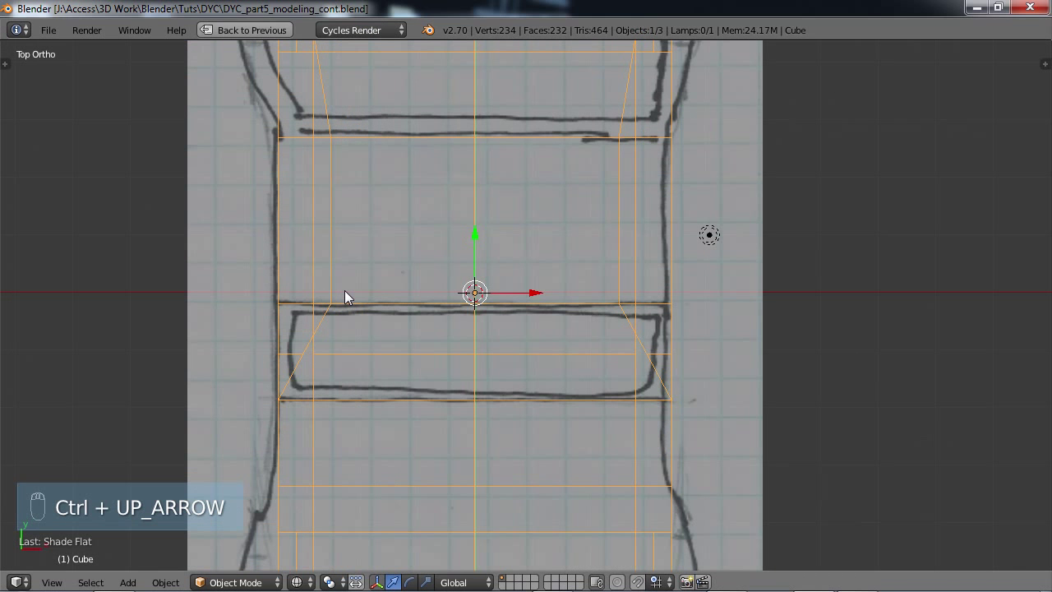
key("ctrl+Up")
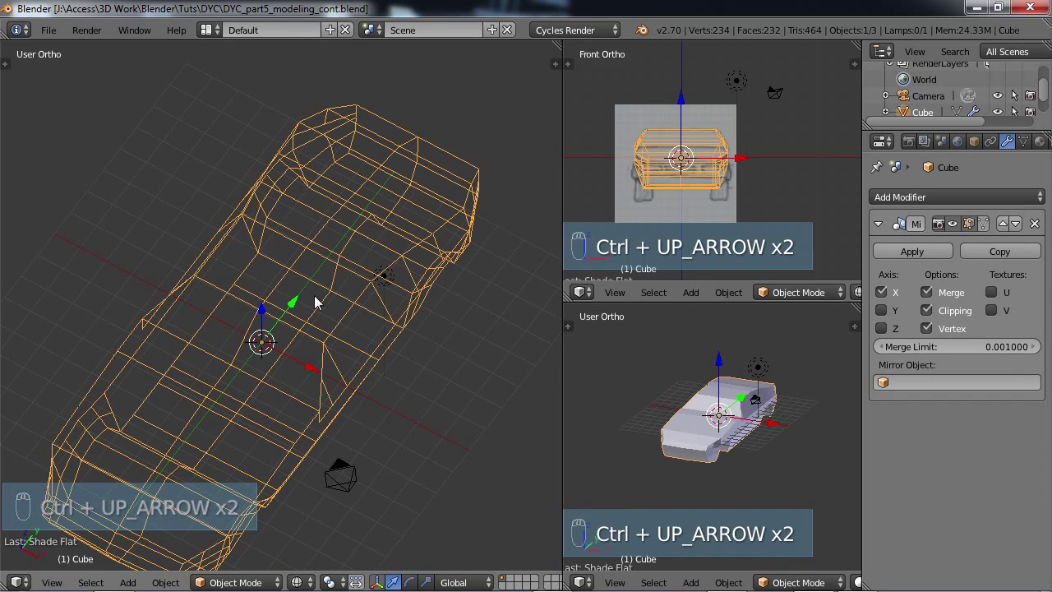
key("ctrl+Up")
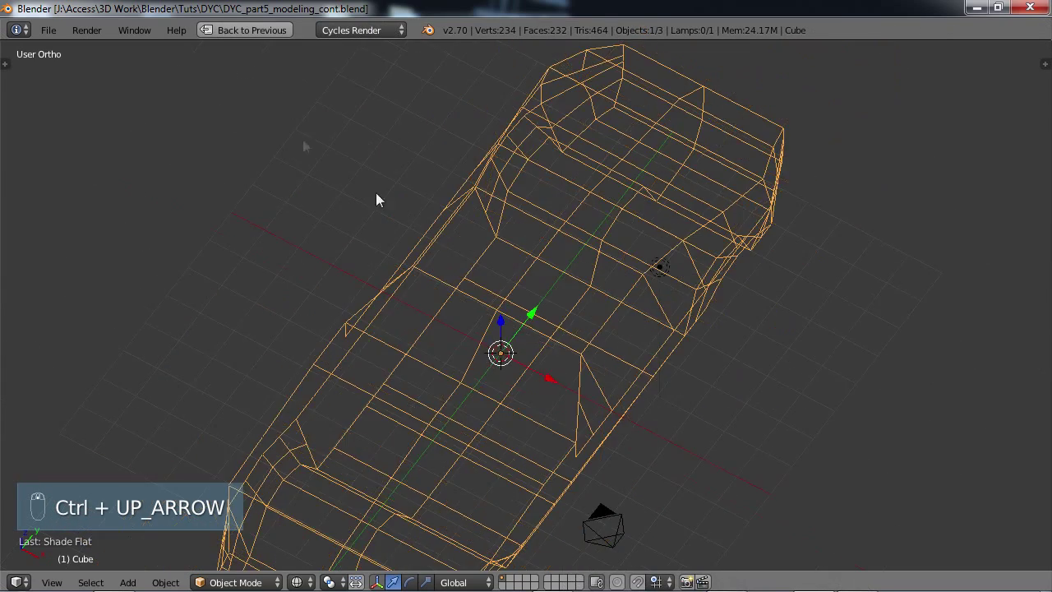
key("z")
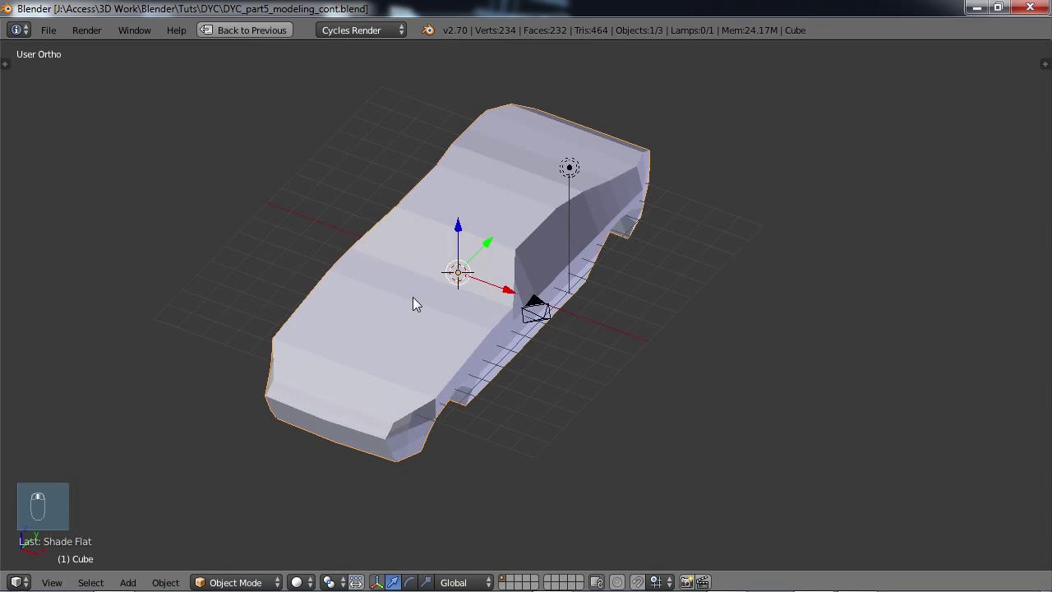
- Enter Edit Mode on the car body and activate circle select
key("Tab")
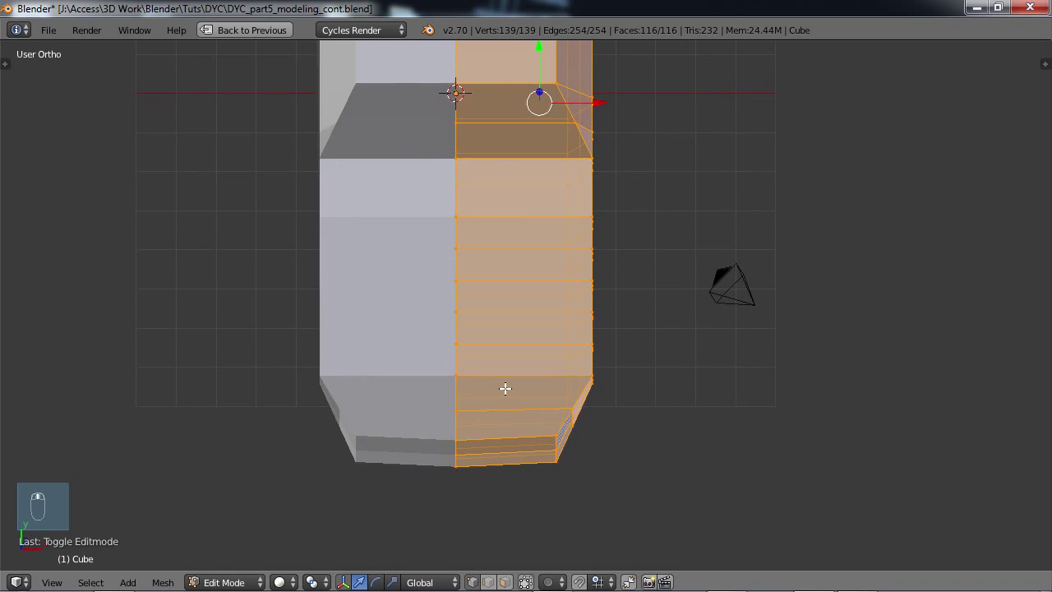
mouse_move(553, 409)
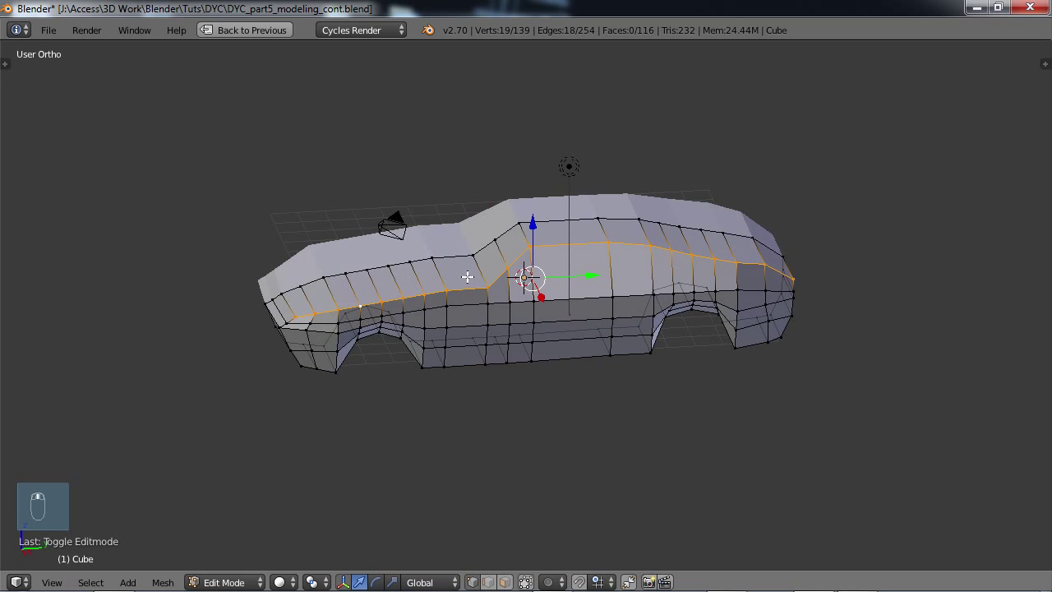
key("c")
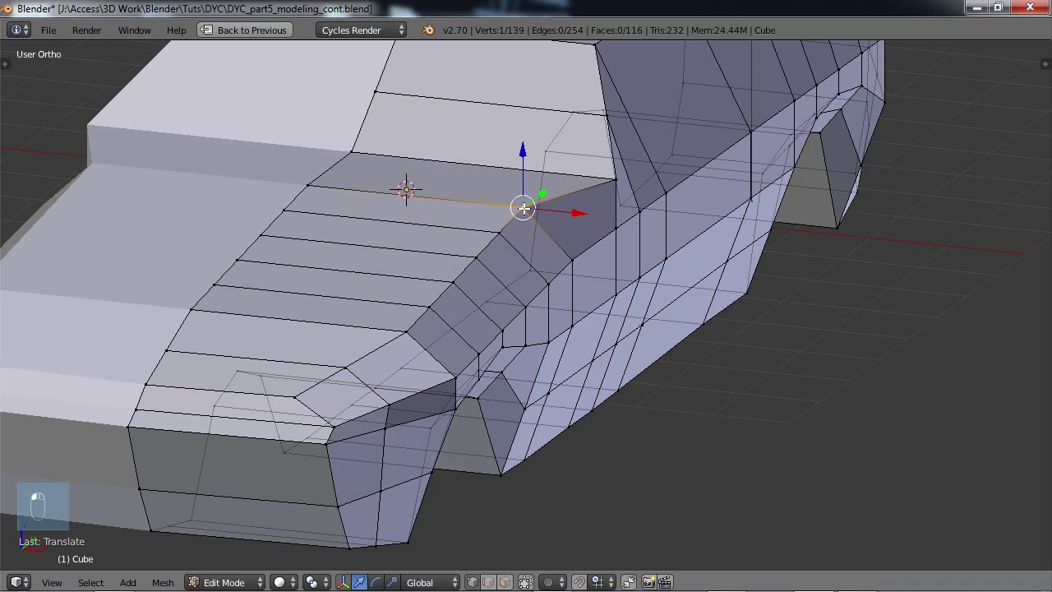
mouse_move(506, 241)
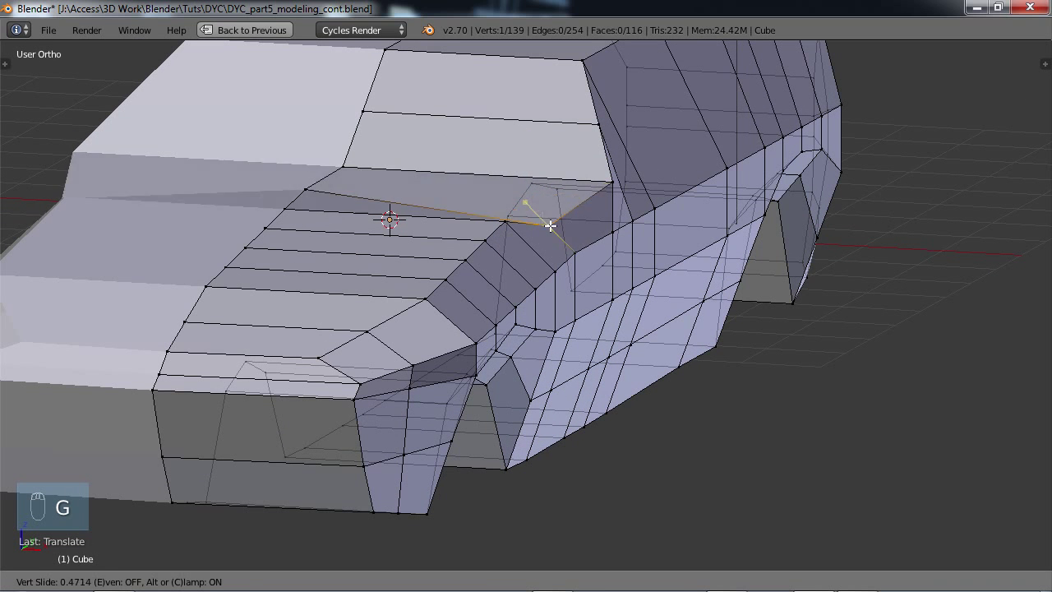
mouse_move(525, 195)
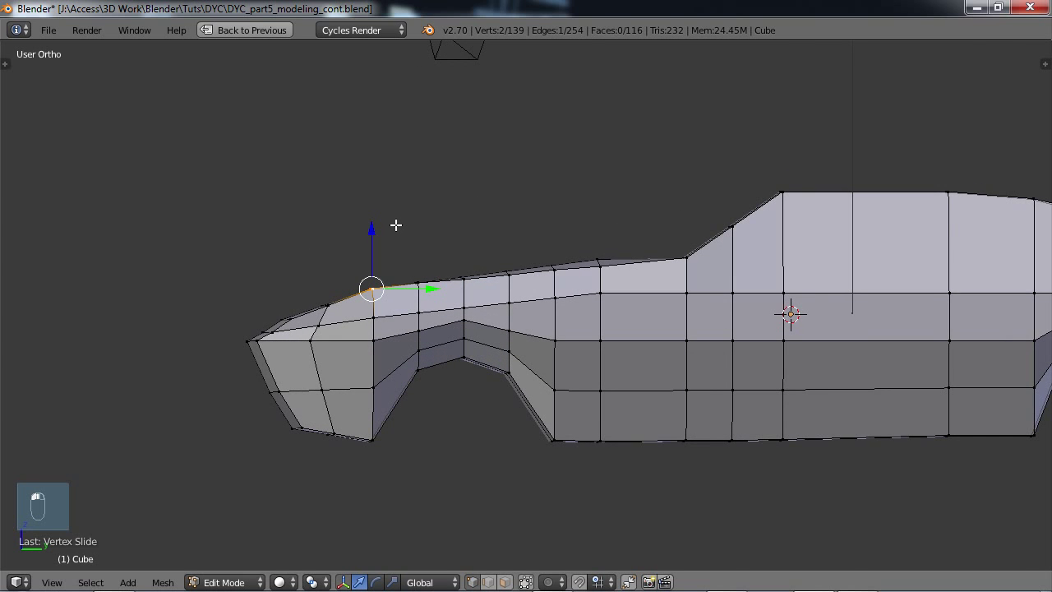
- Switch to side view to adjust the front hood vertex toward the nose
key("NUMPAD_3")
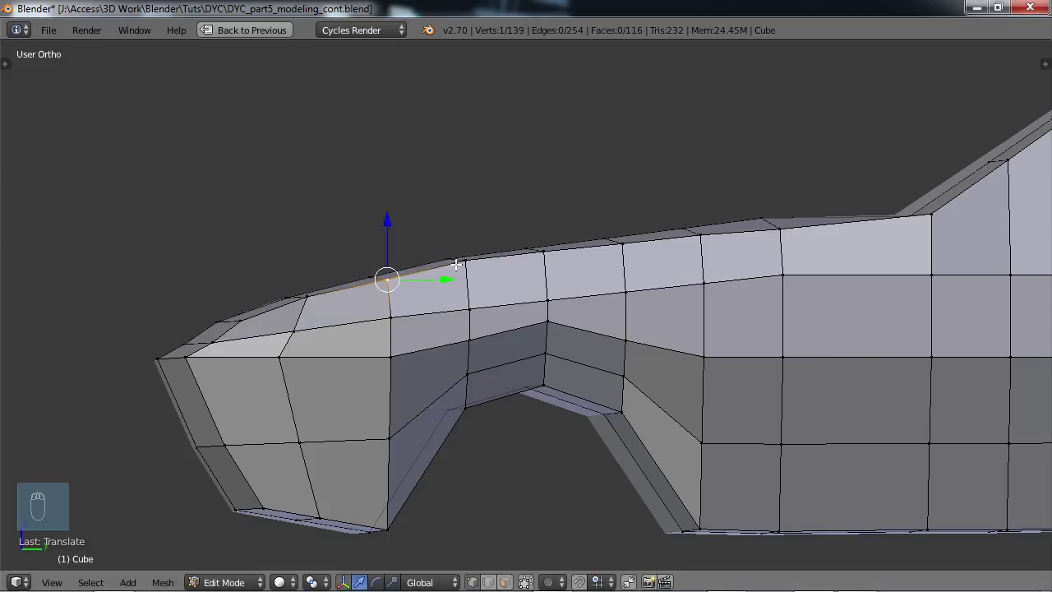
- Move the next hood-edge vertex near the windshield into line with the curve
left_click_drag(386, 279, 464, 262)
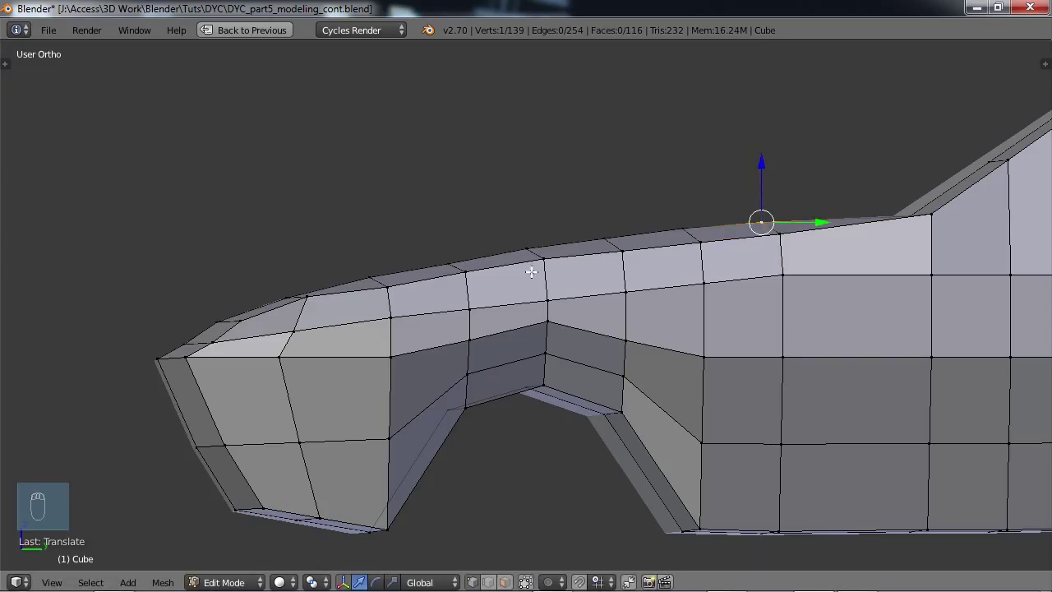
key("g")
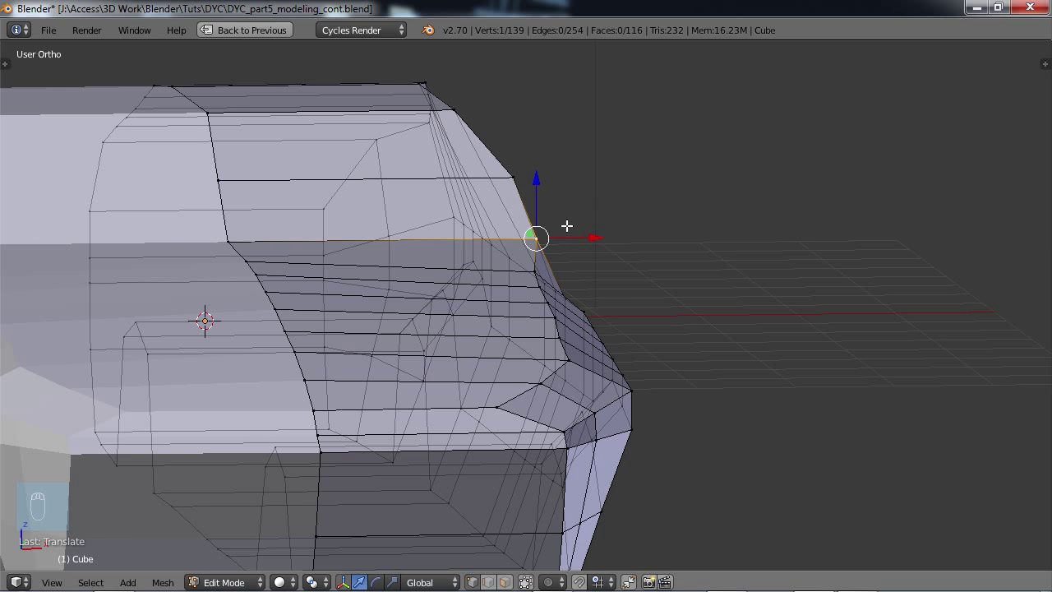
- In front view, pull the lower sill vertex down to taper the body edge
key("NUMPAD_1")
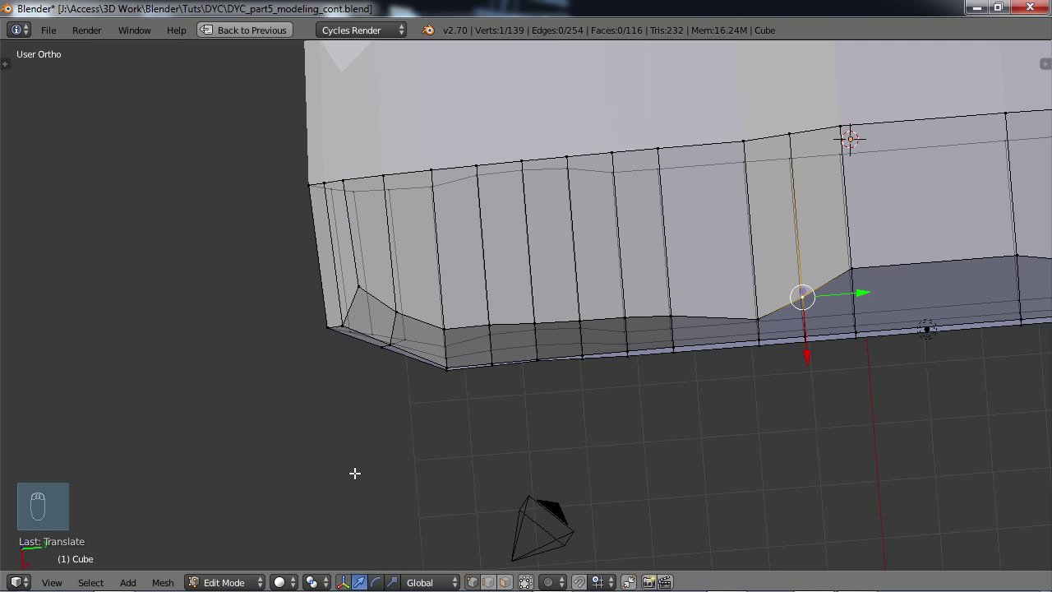
mouse_move(507, 398)
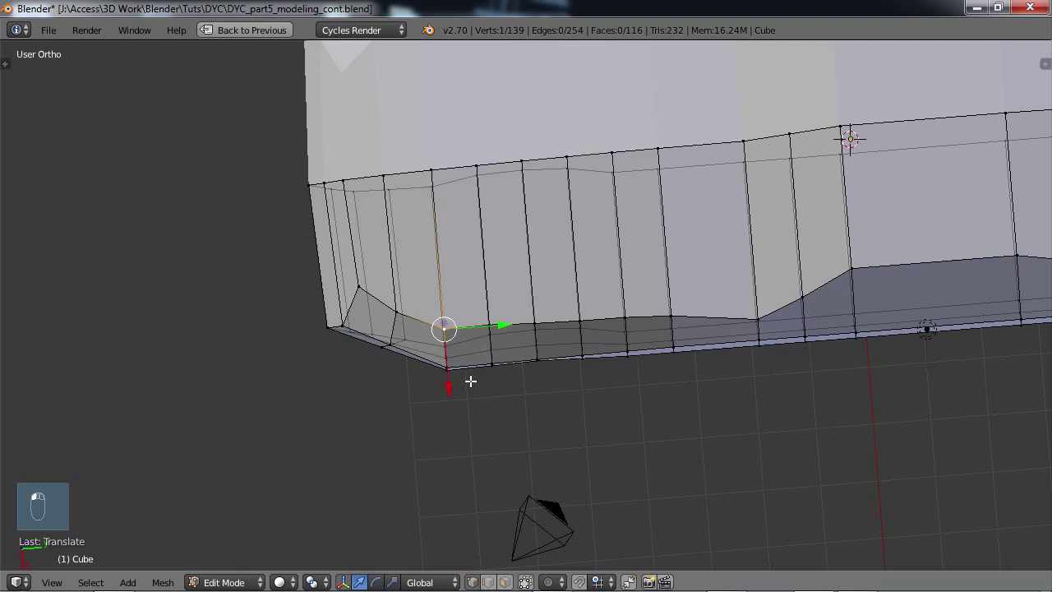
left_click_drag(443, 329, 444, 382)
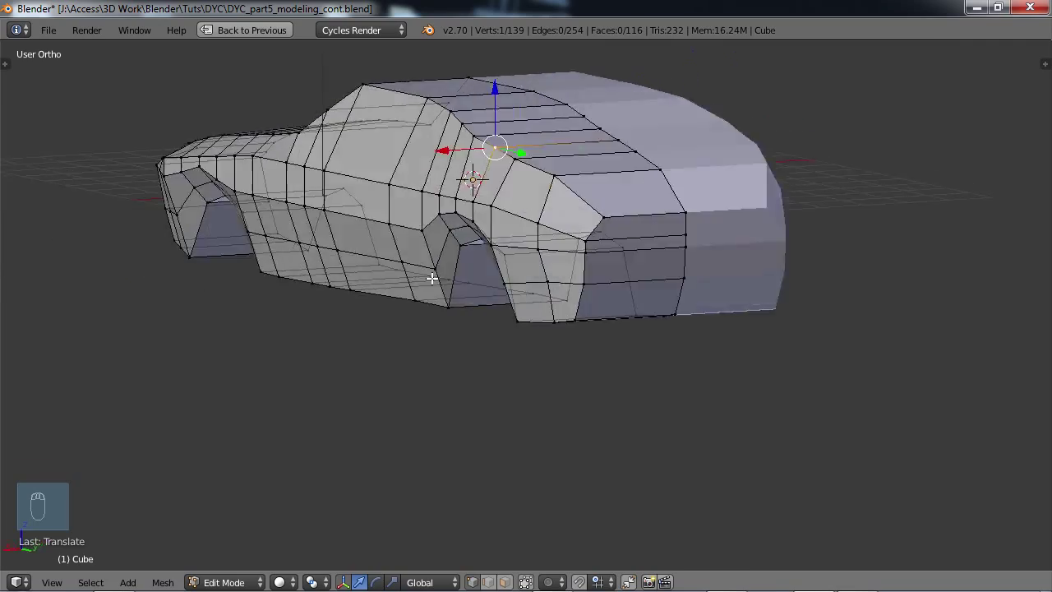
- Zoom in and select the faces above the wheel arches
scroll("up", 3)
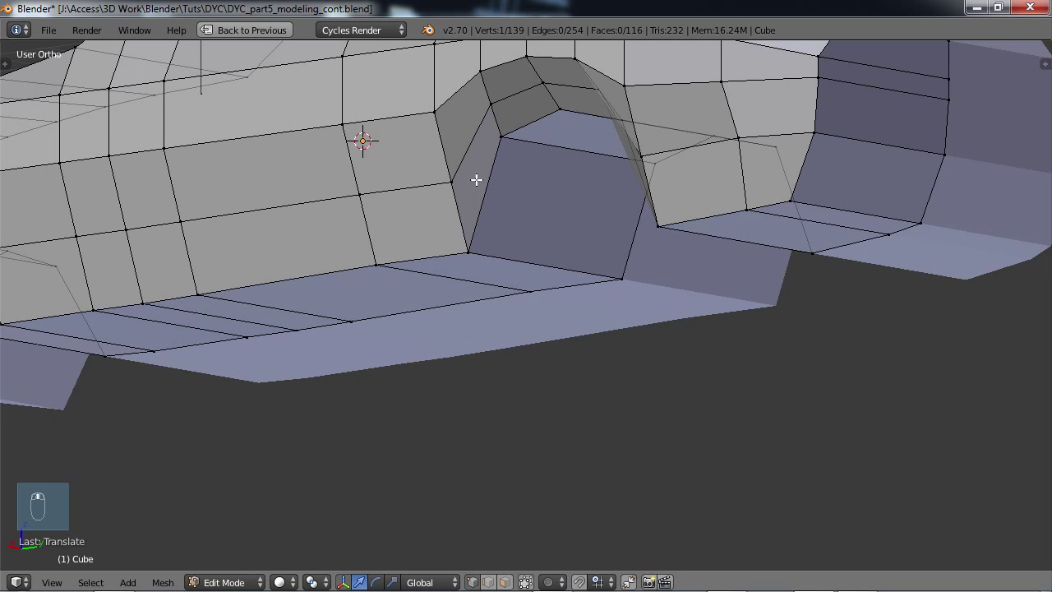
left_click(501, 136)
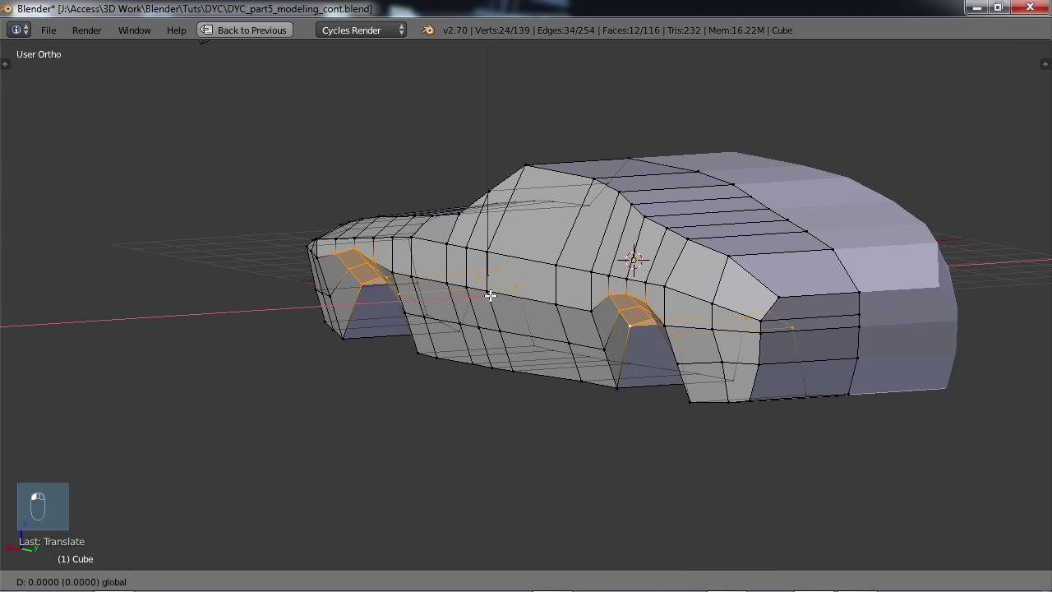
- Pull the arch faces outward from the body to form fender flares
left_click_drag(491, 296, 468, 299)
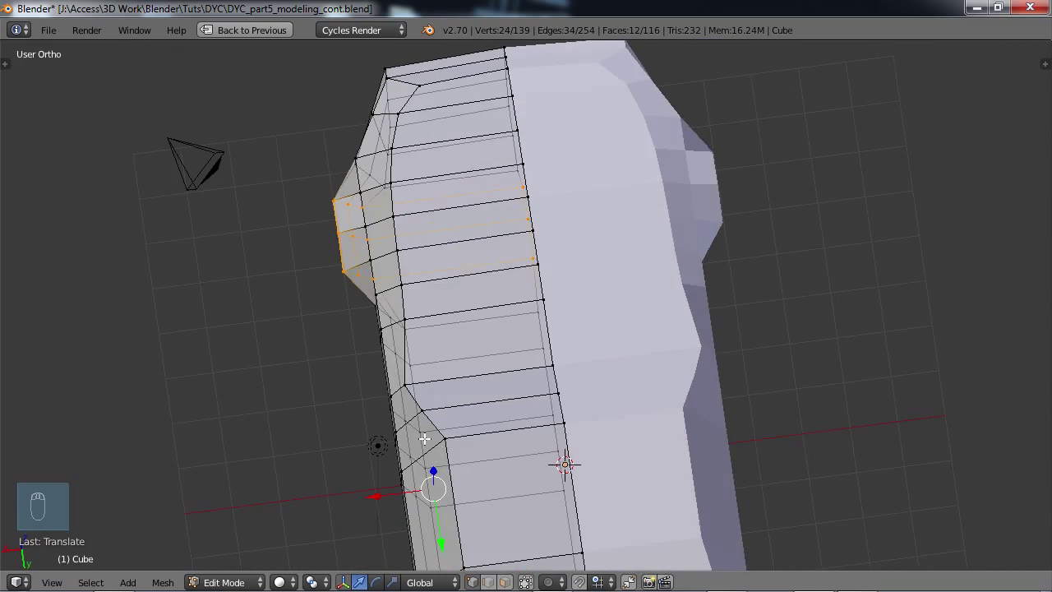
key("NUMPAD_7")
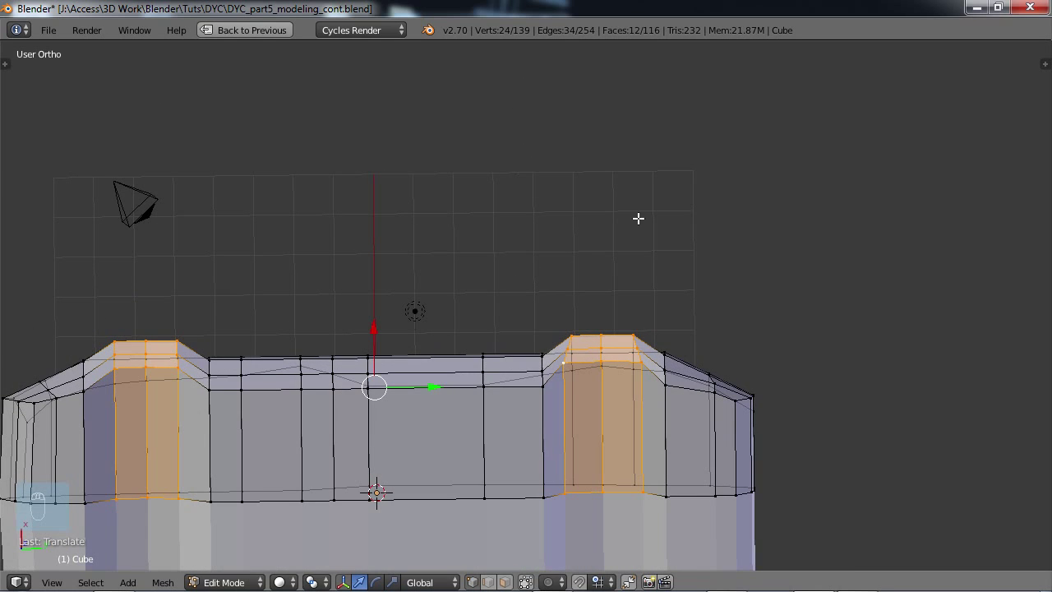
- View the car from the top and zoom out to check the fender bulge
key("NUMPAD_7")
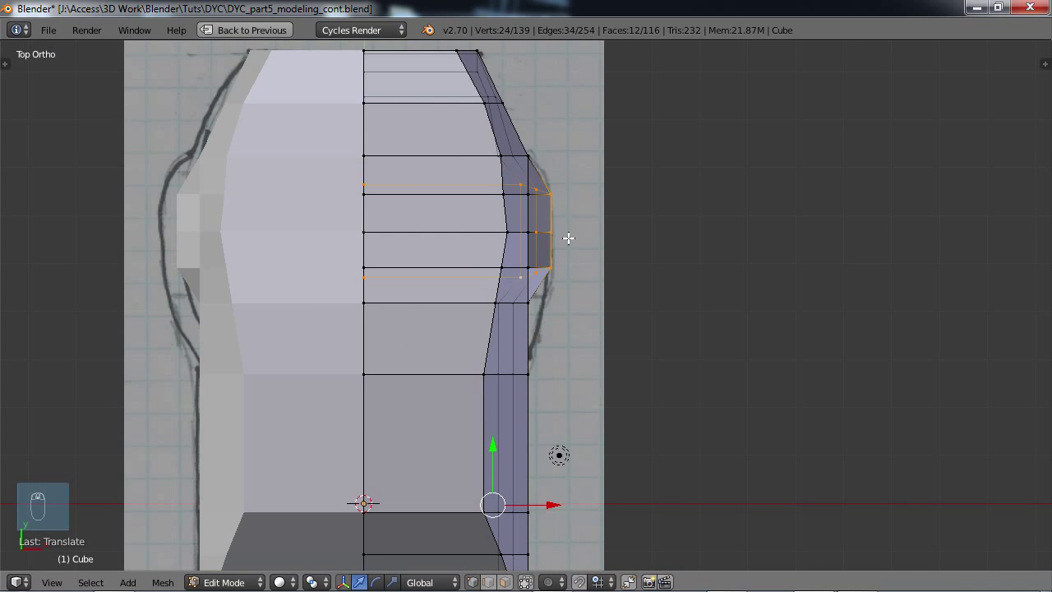
scroll("down", 3)
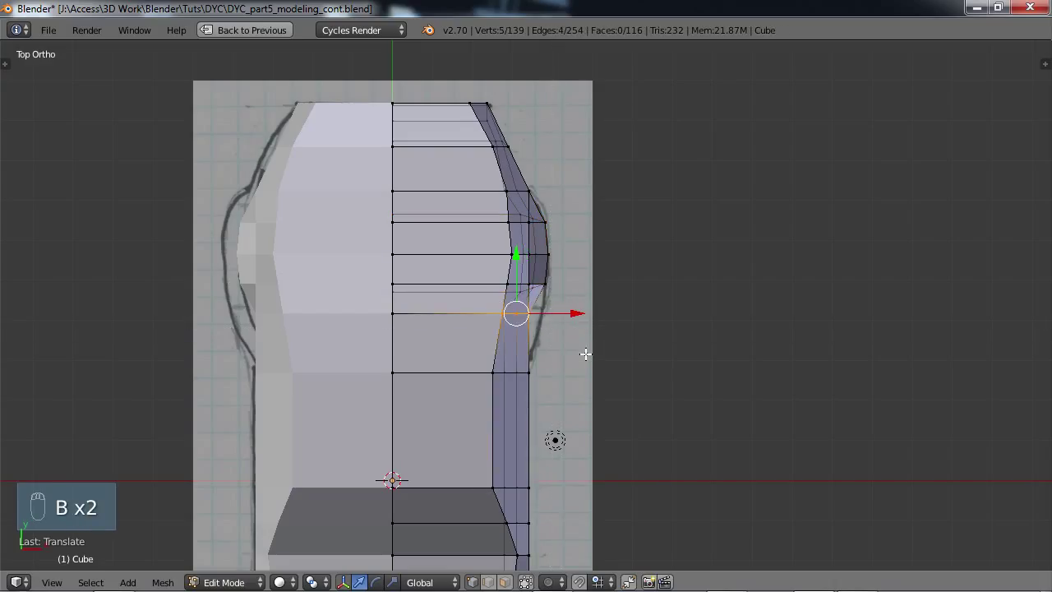
mouse_move(584, 308)
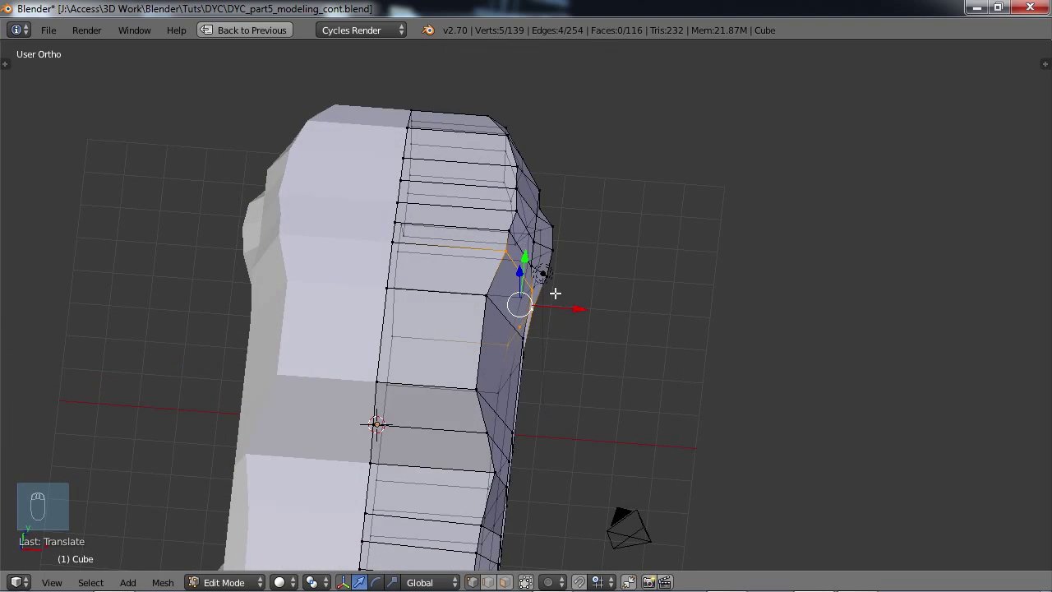
- Undo the last change and reshape the rear corner of the body
key("ctrl+z")
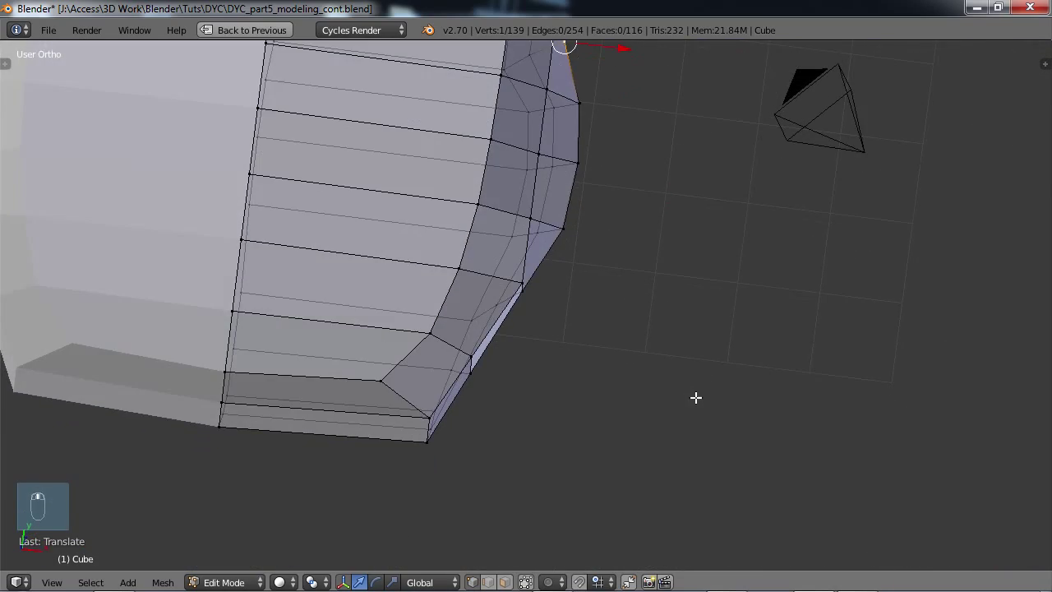
left_click_drag(696, 398, 606, 228)
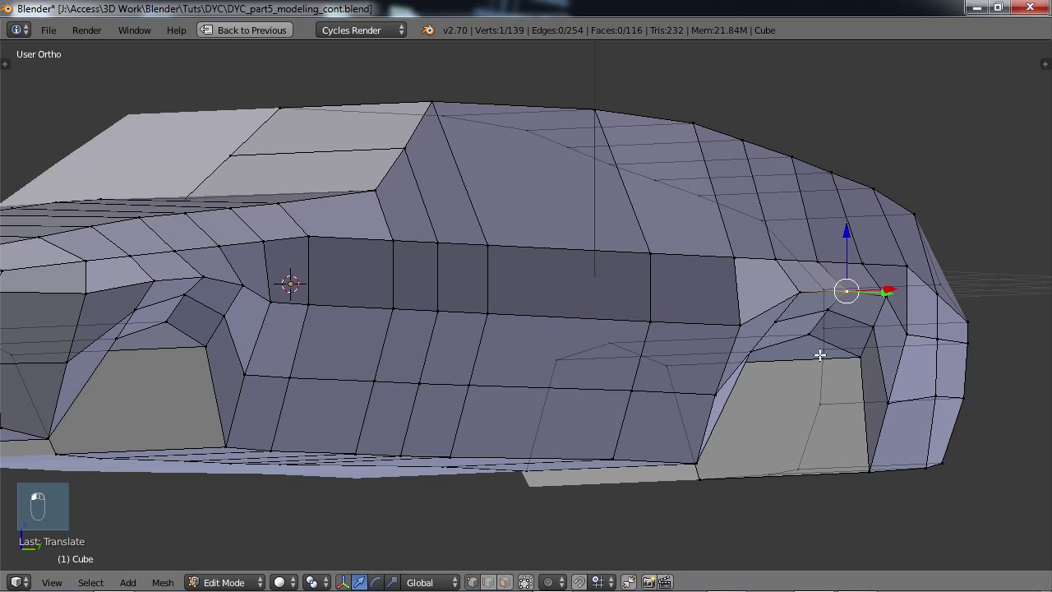
- Undo the two stray vertex moves and vertex-slide two wheel-arch rim vertices along their edges
key("ctrl+z")
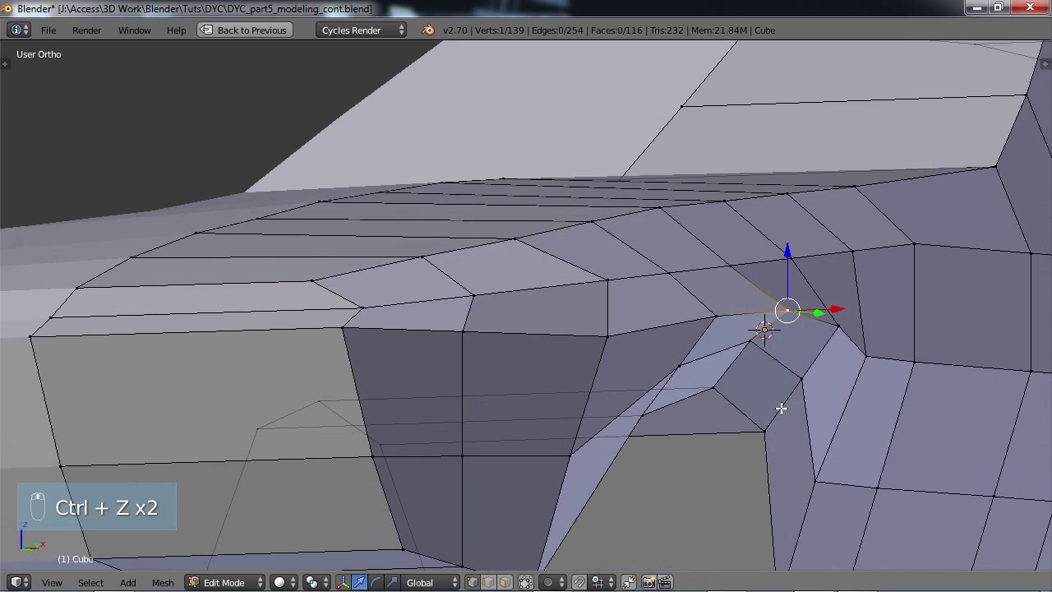
key("g")
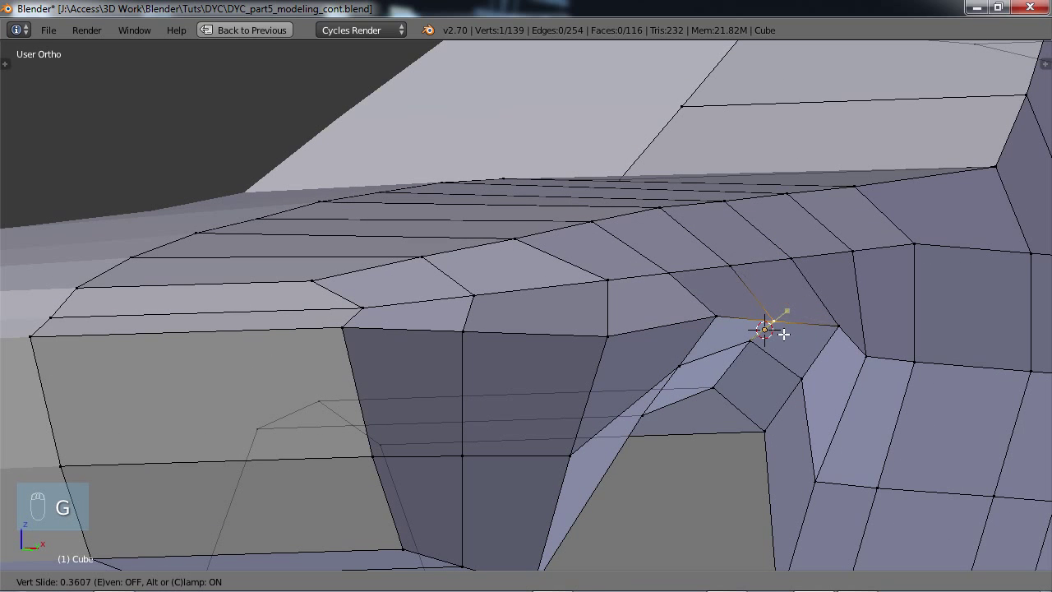
mouse_move(784, 329)
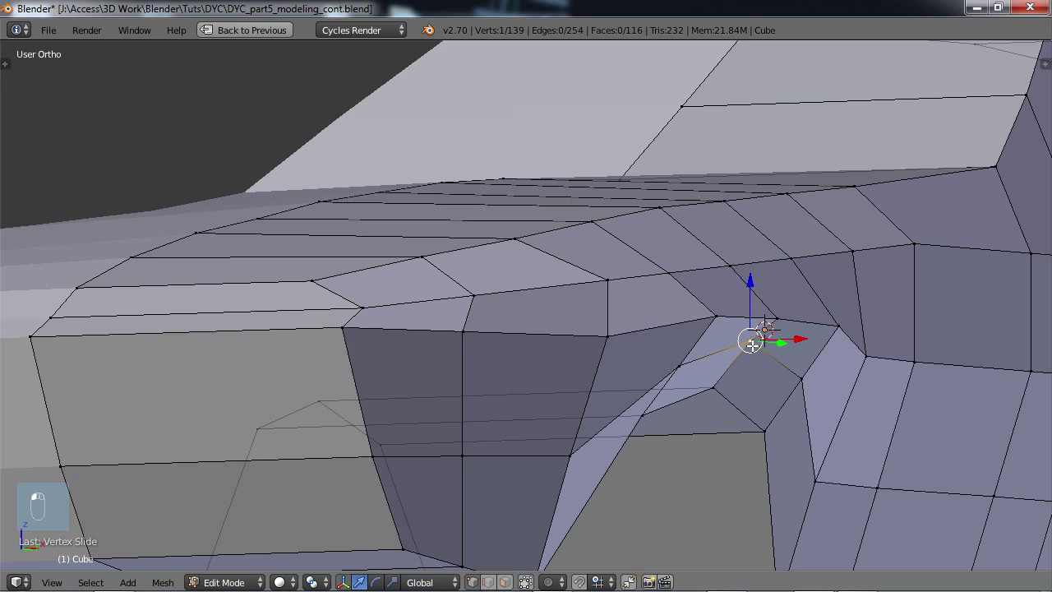
key("g")
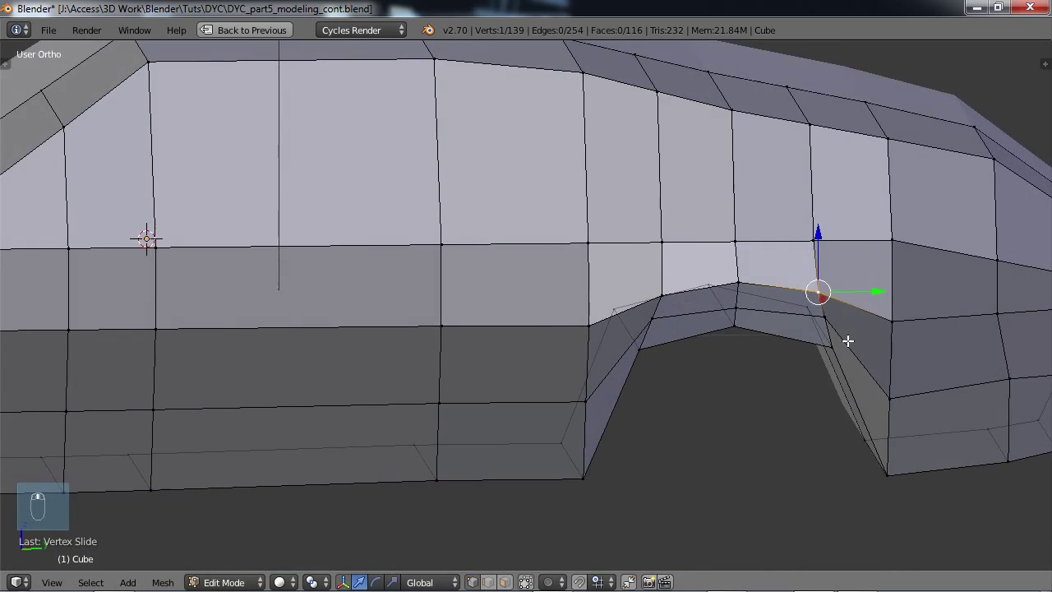
mouse_move(803, 300)
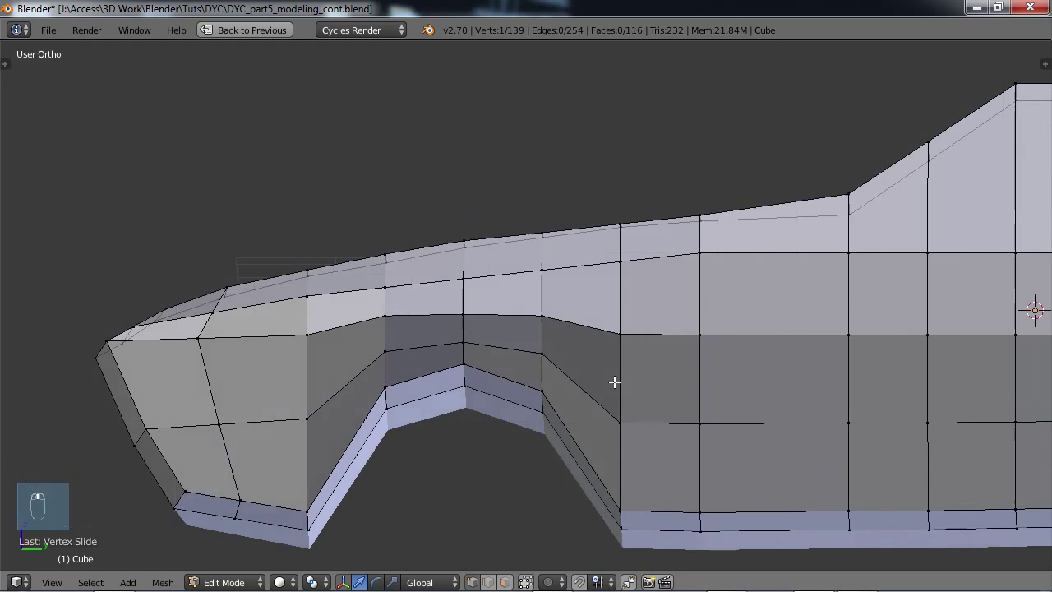
- Vertex-slide another front arch vertex, then toggle to Object Mode to review the flared arches
key("g")
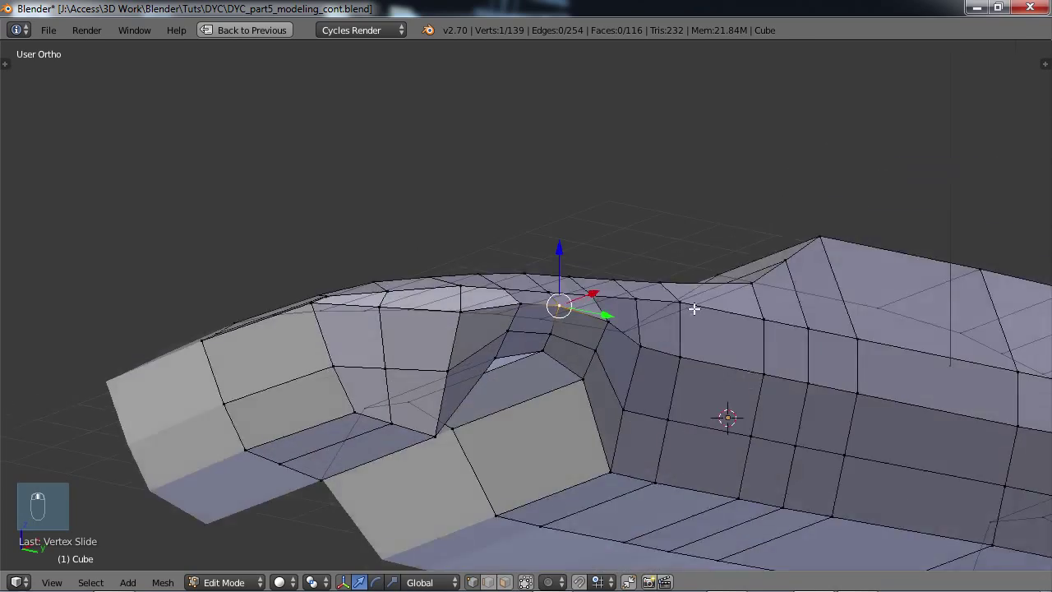
key("Tab")
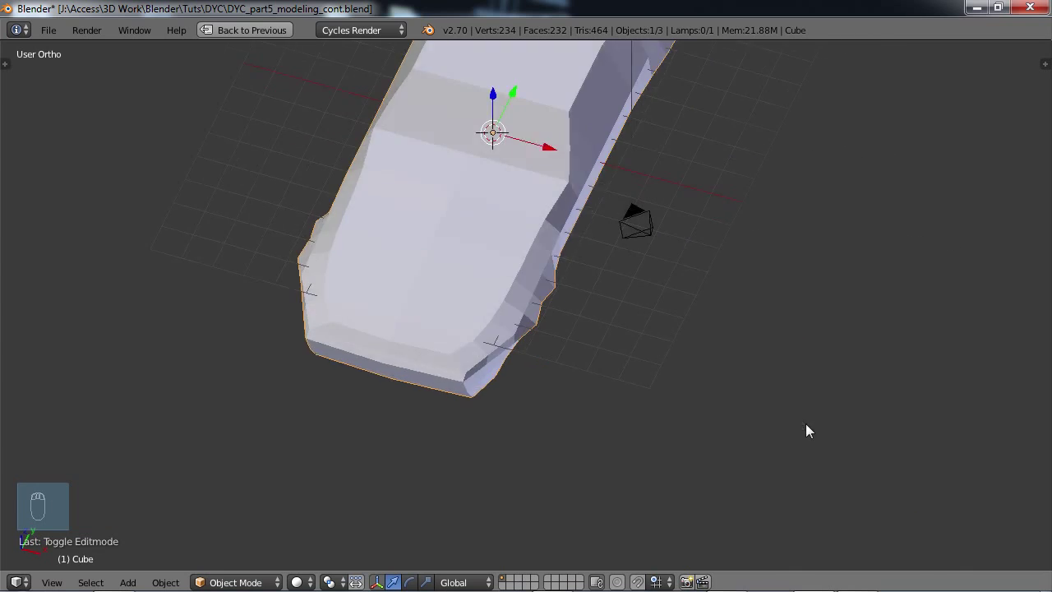
key("Tab")
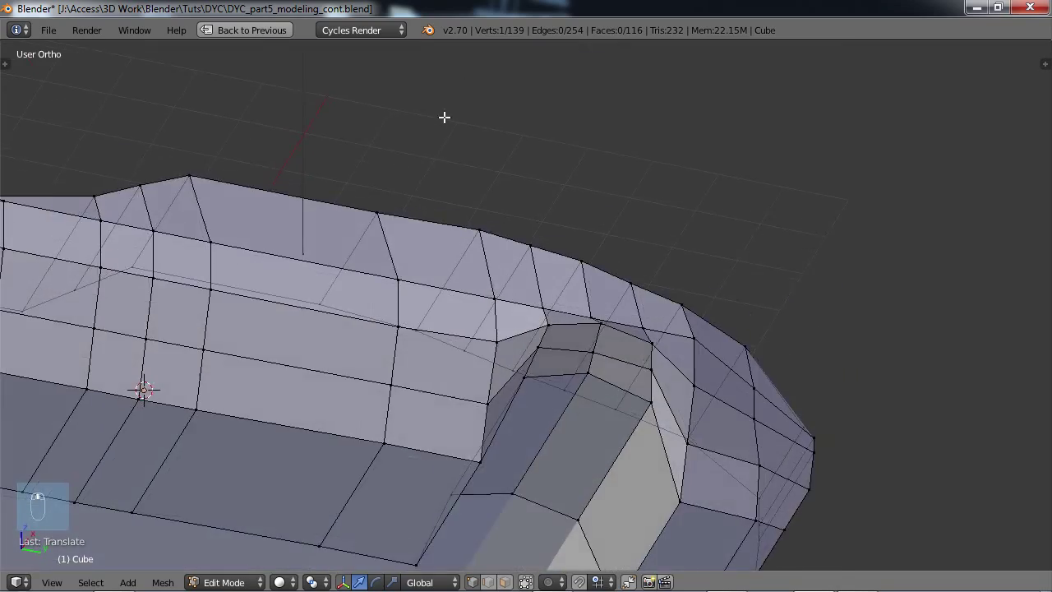
key("Tab")
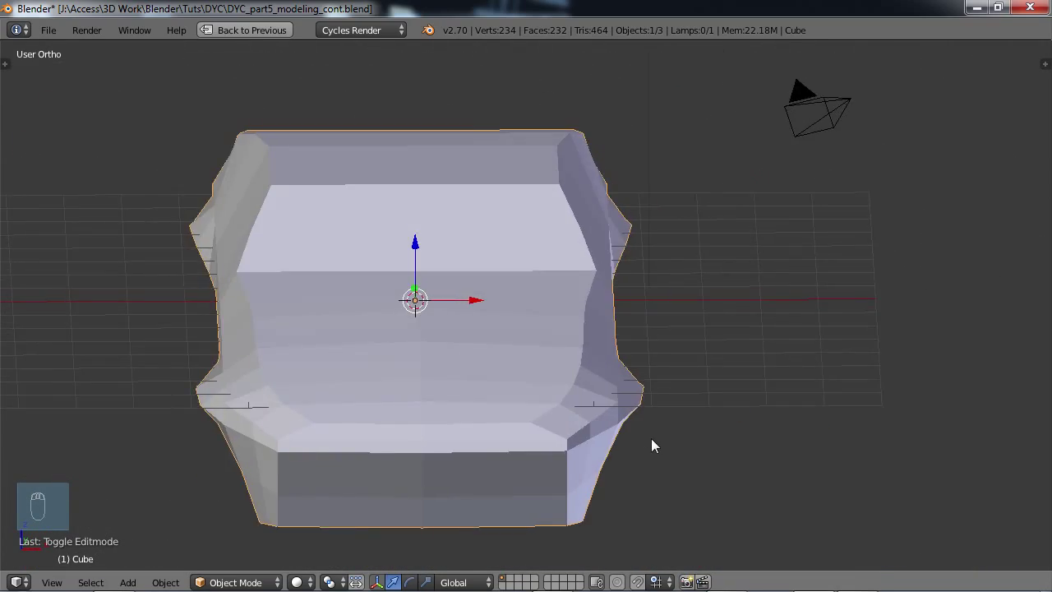
- Back in Edit Mode, box-select side vertices and move the upper-line and nose-tip vertices
key("Tab")
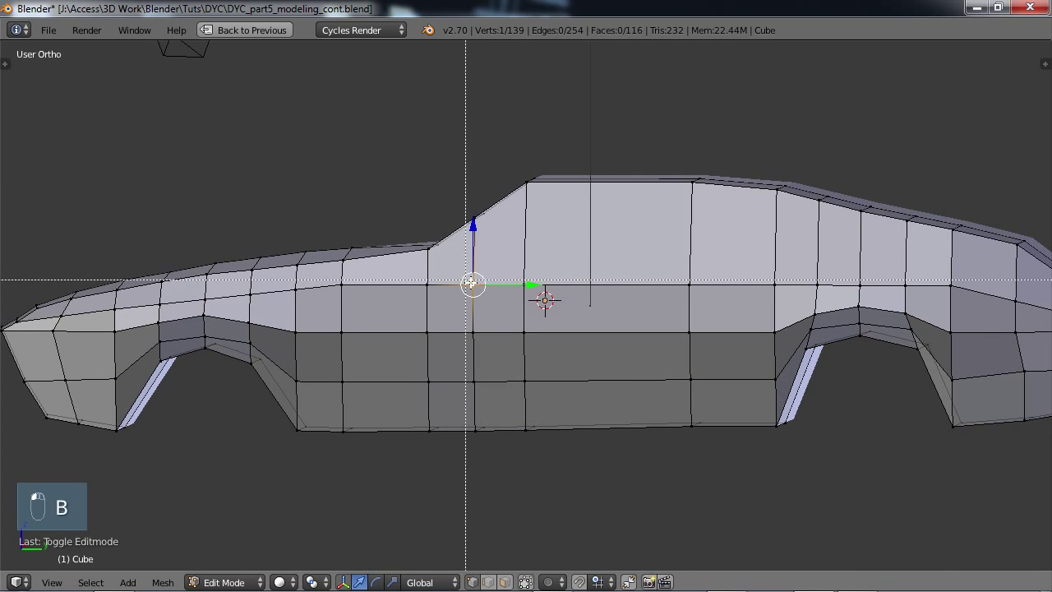
left_click_drag(472, 285, 729, 367)
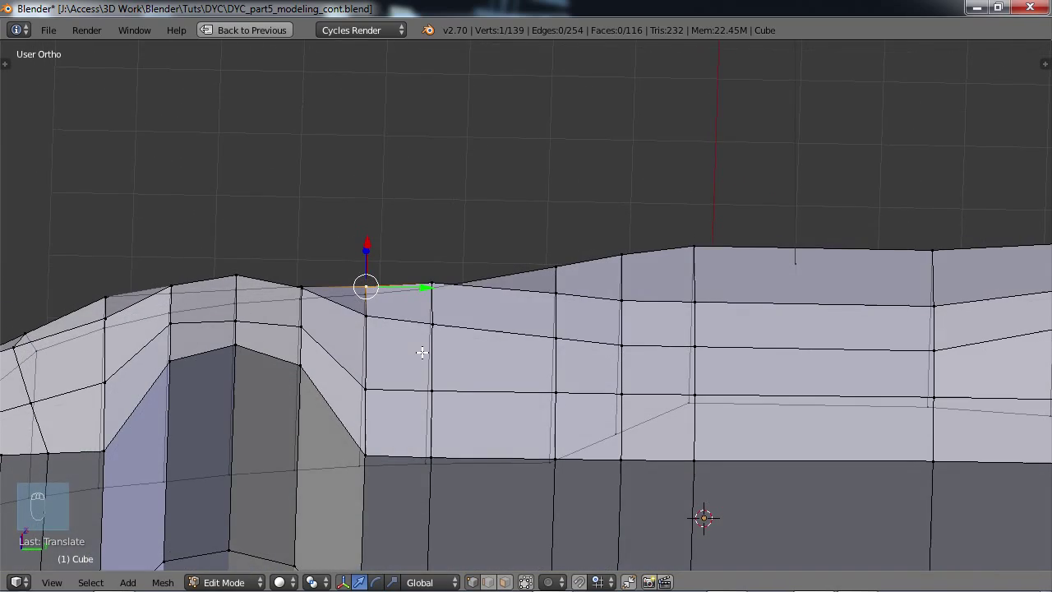
left_click_drag(365, 285, 431, 283)
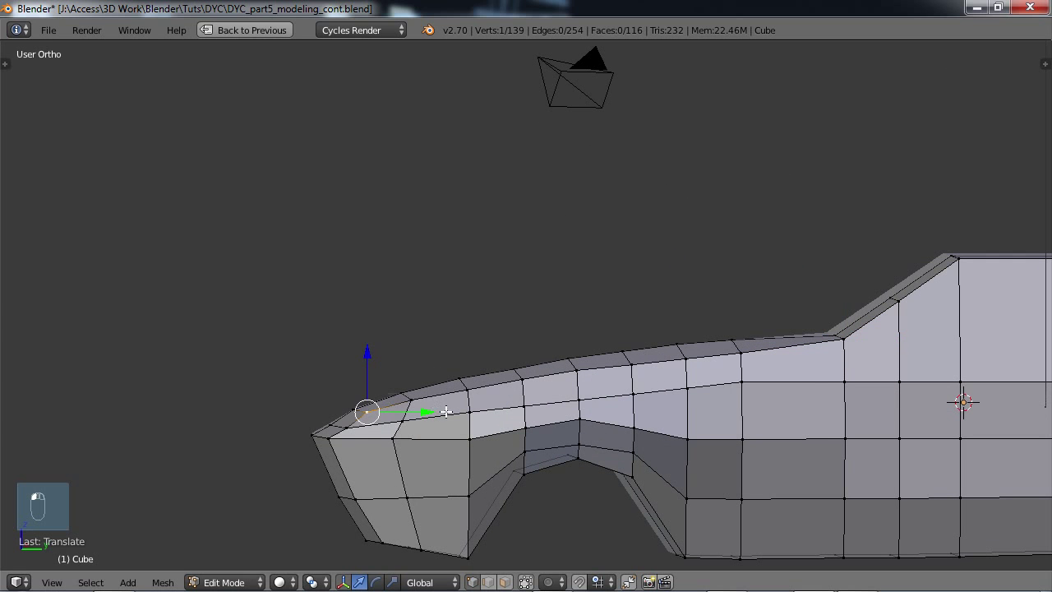
- Switch to the Numpad 3 side view to check the hood line
key("NUMPAD_3")
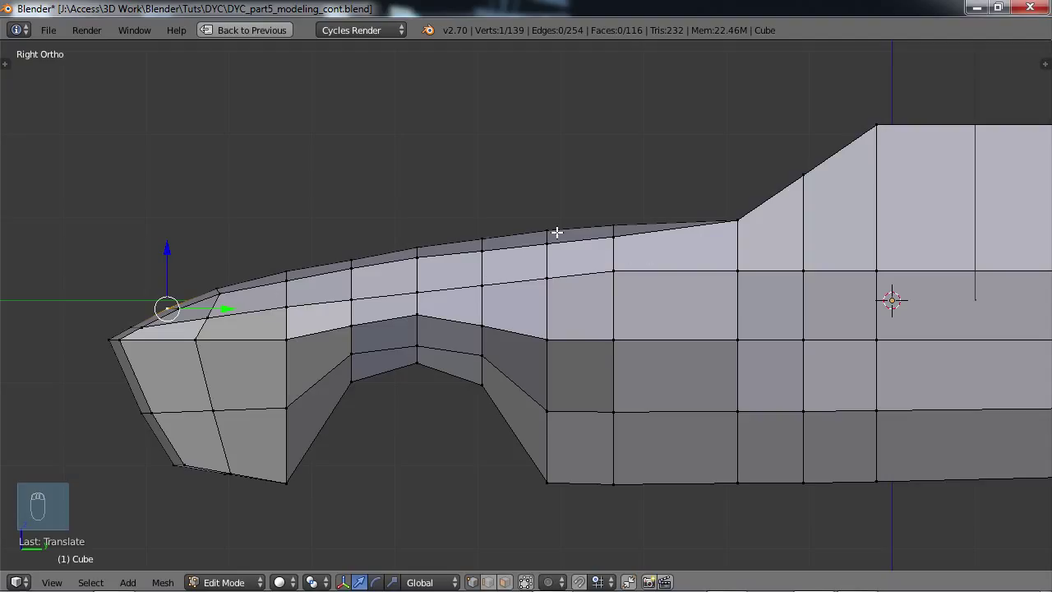
mouse_move(662, 251)
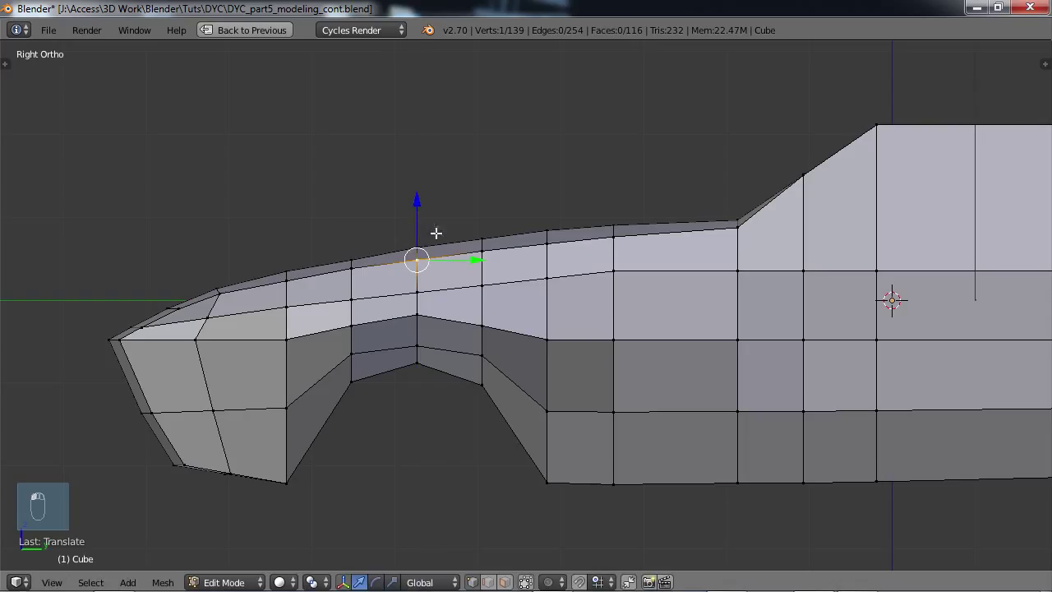
mouse_move(304, 272)
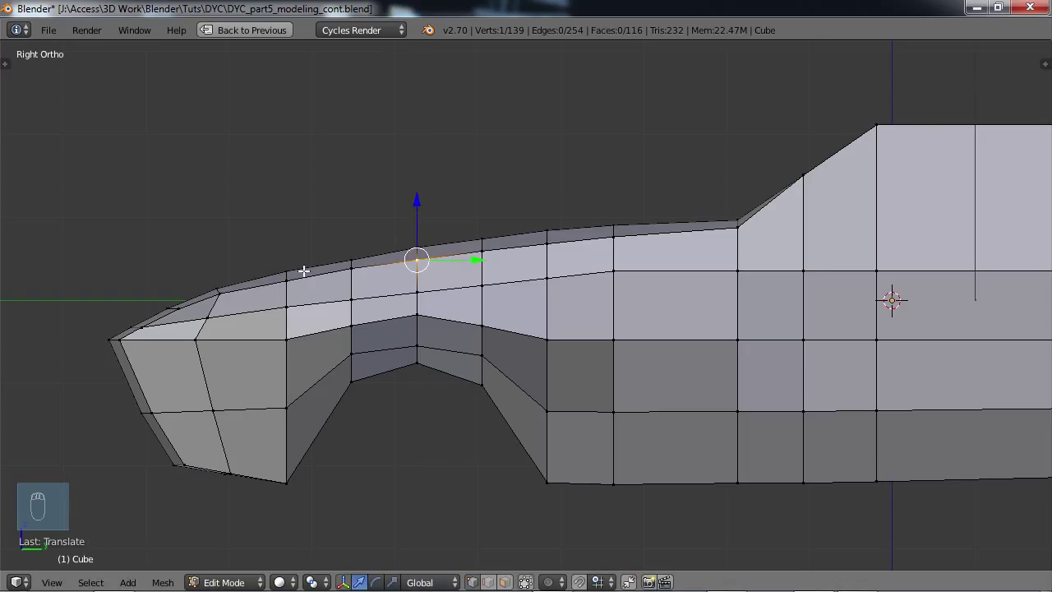
- Toggle select-all on the body mesh off again and zoom in on the nose
key("a")
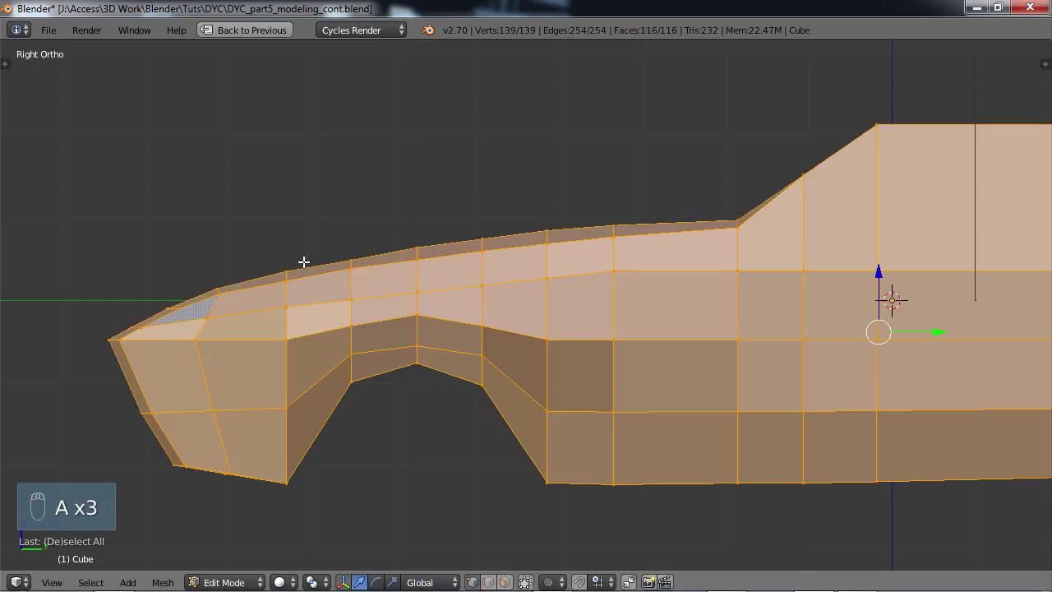
key("a")
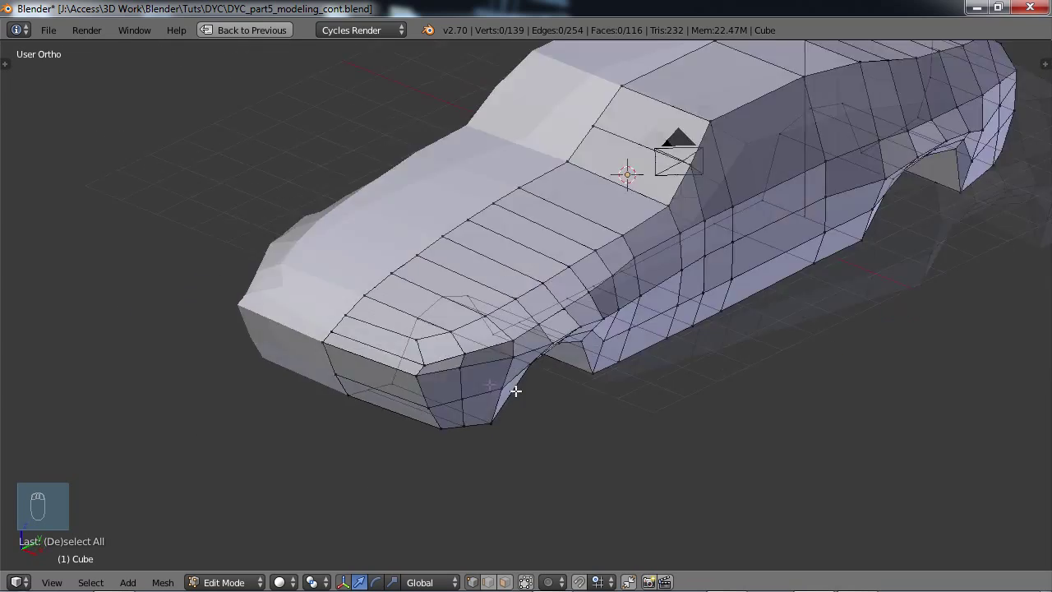
scroll("up", 3)
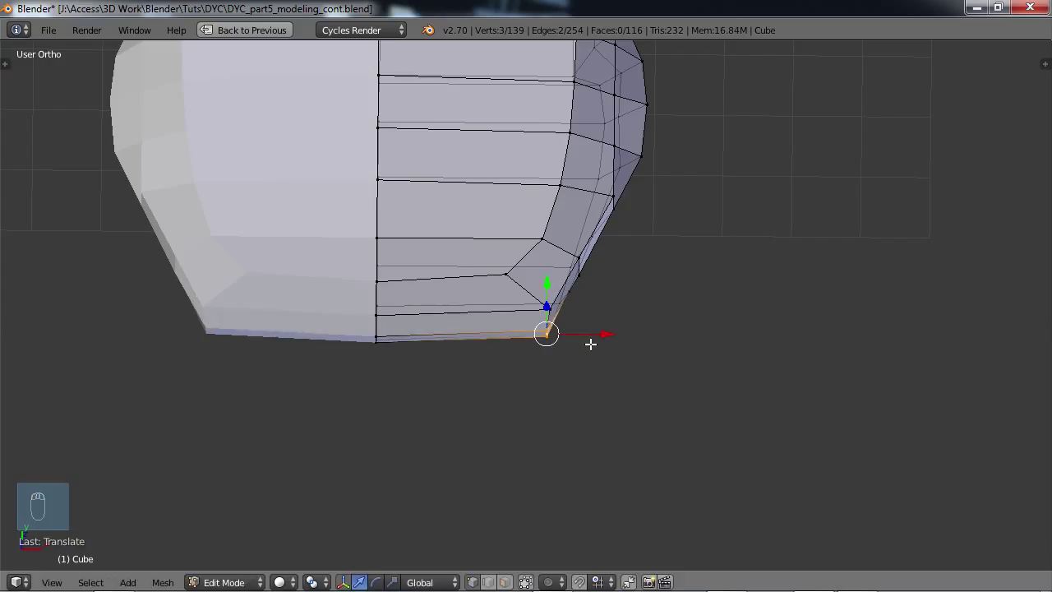
- Undo two stray moves, slide a rear upper-edge vertex, and return to Object Mode
key("ctrl+z")
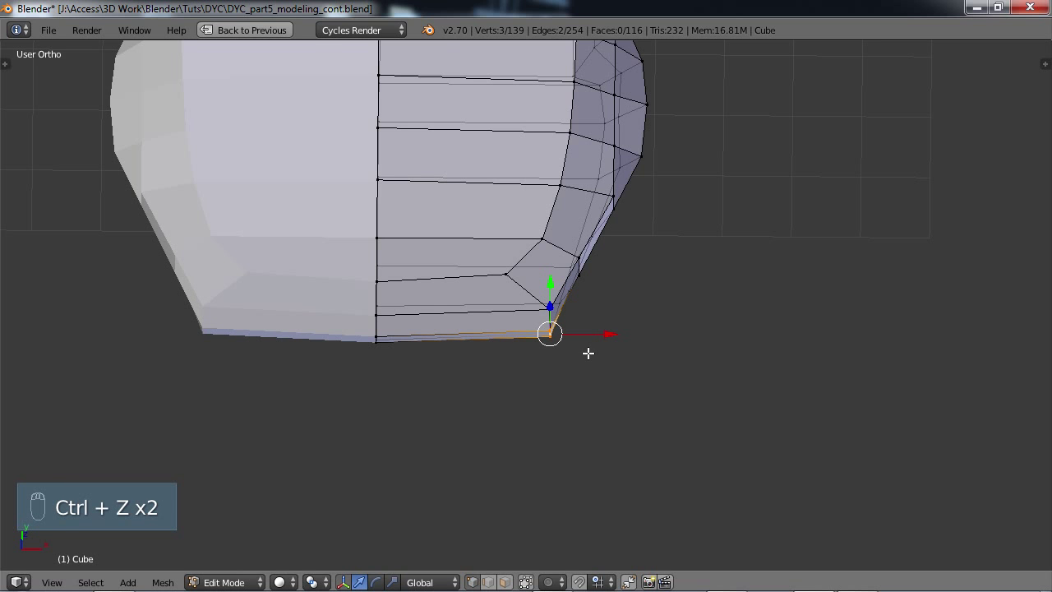
key("ctrl+z")
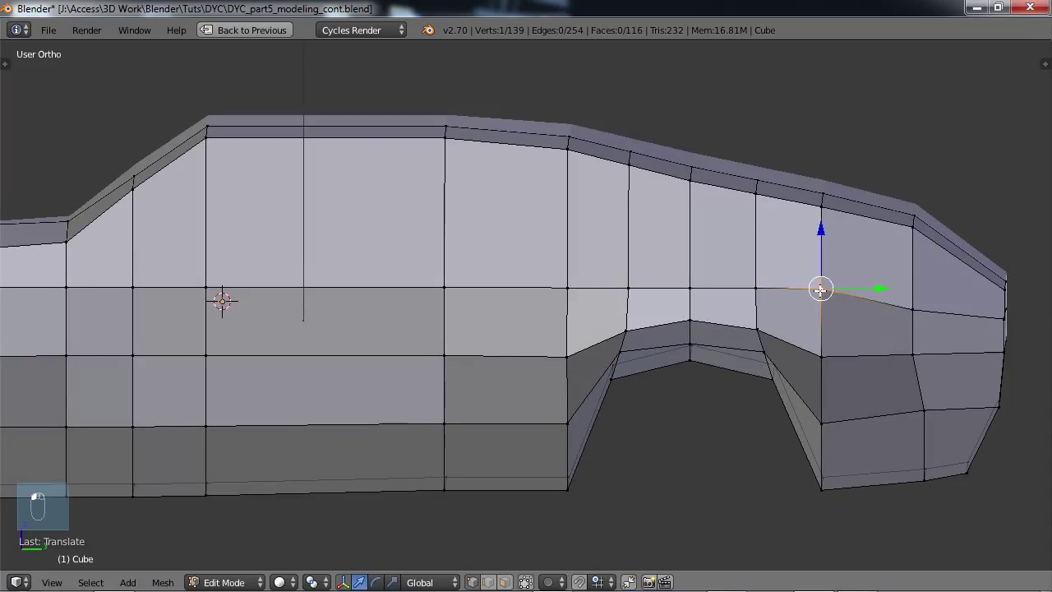
key("g")
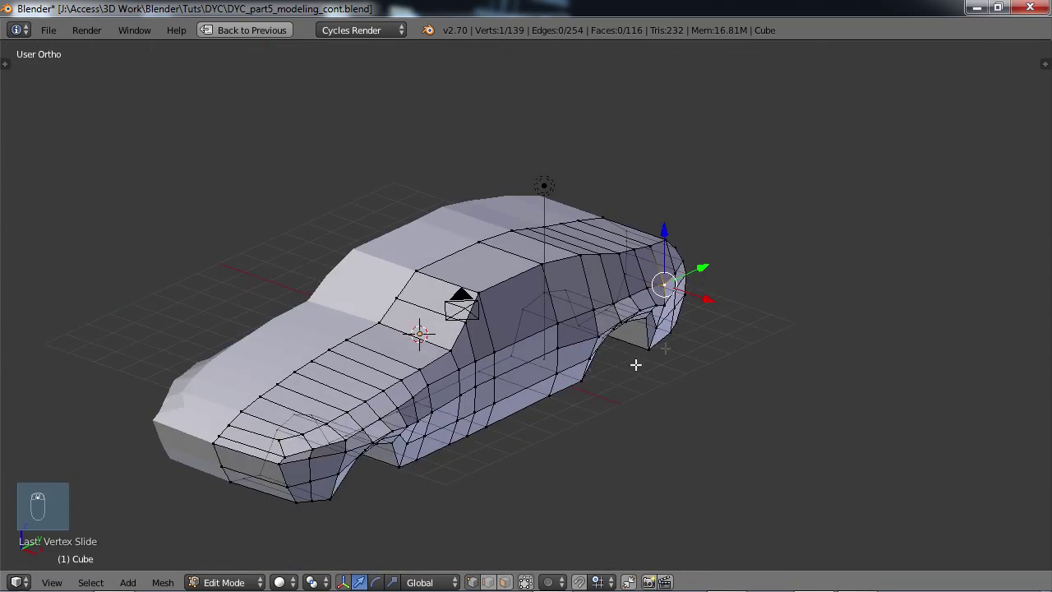
key("Tab")
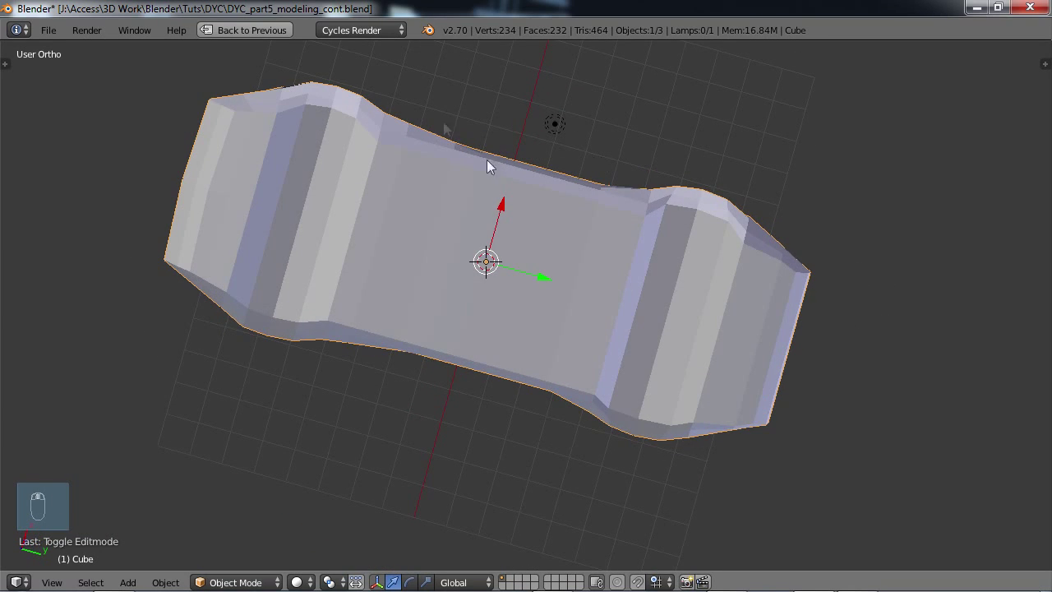
- Orbit to inspect the car's underside, then re-enter Edit Mode
left_click_drag(489, 164, 526, 350)
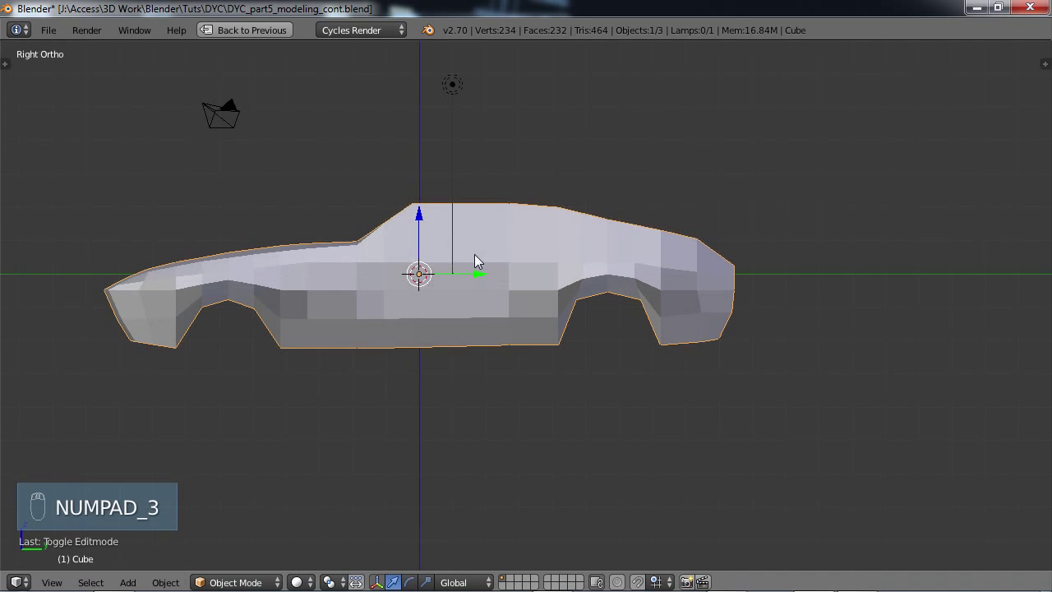
key("Tab")
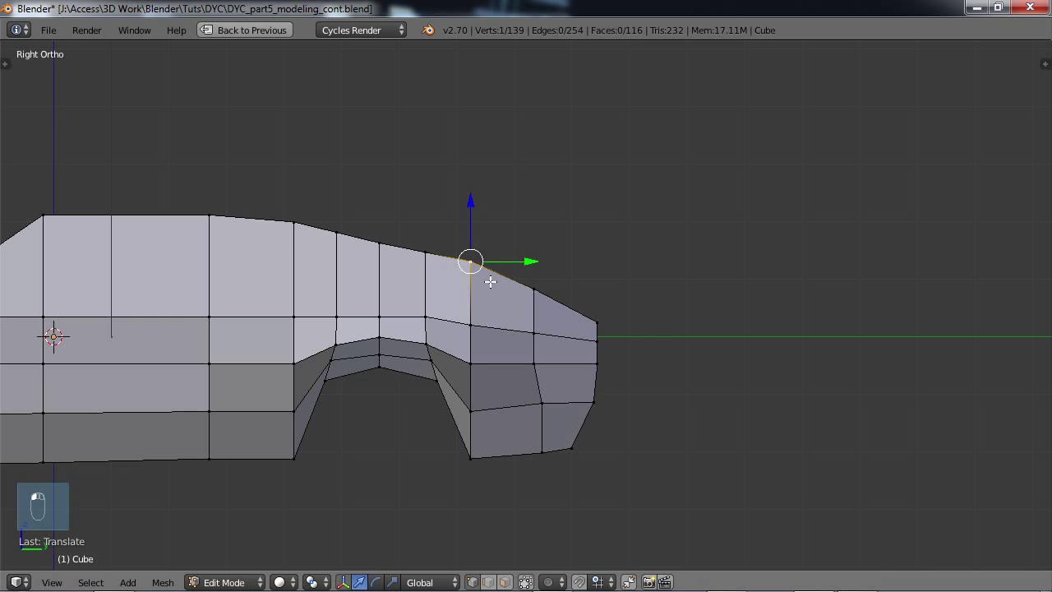
mouse_move(467, 236)
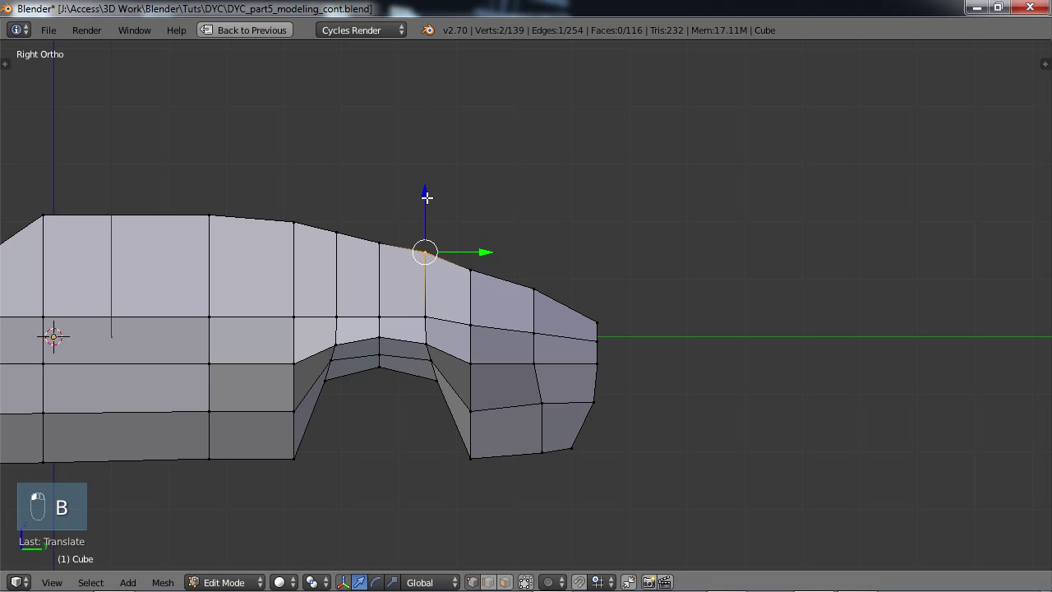
mouse_move(610, 340)
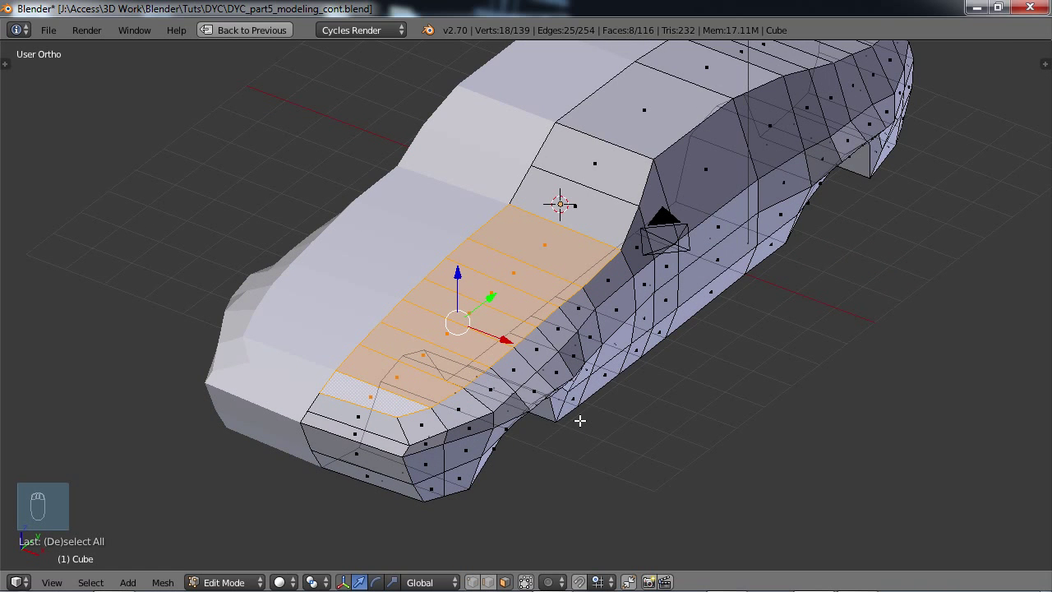
- Separate the hood faces into Cube.001, undo its move, and toggle Edit Mode to inspect
key("p")
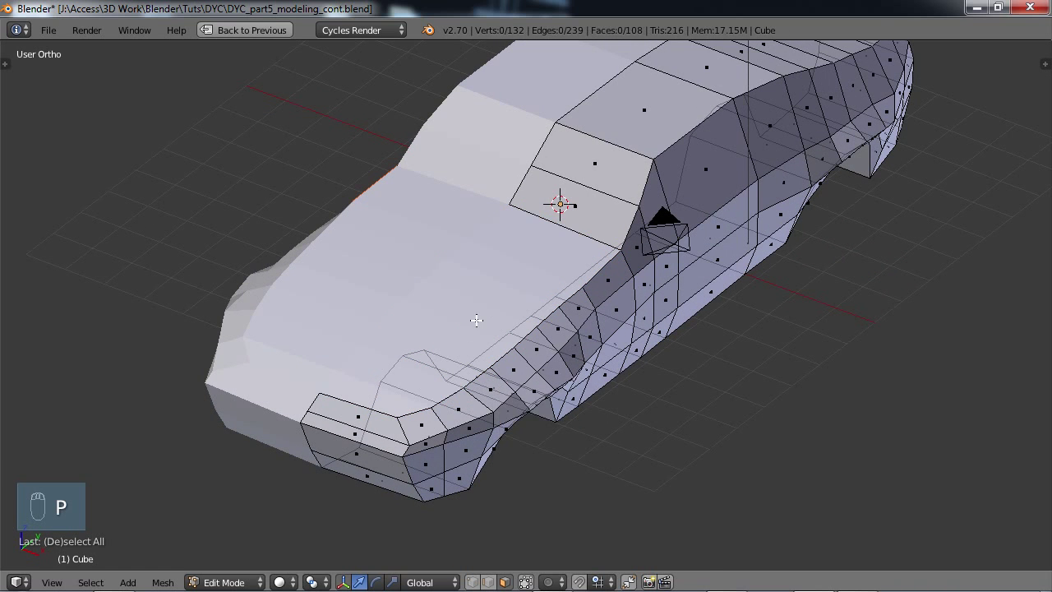
key("Tab")
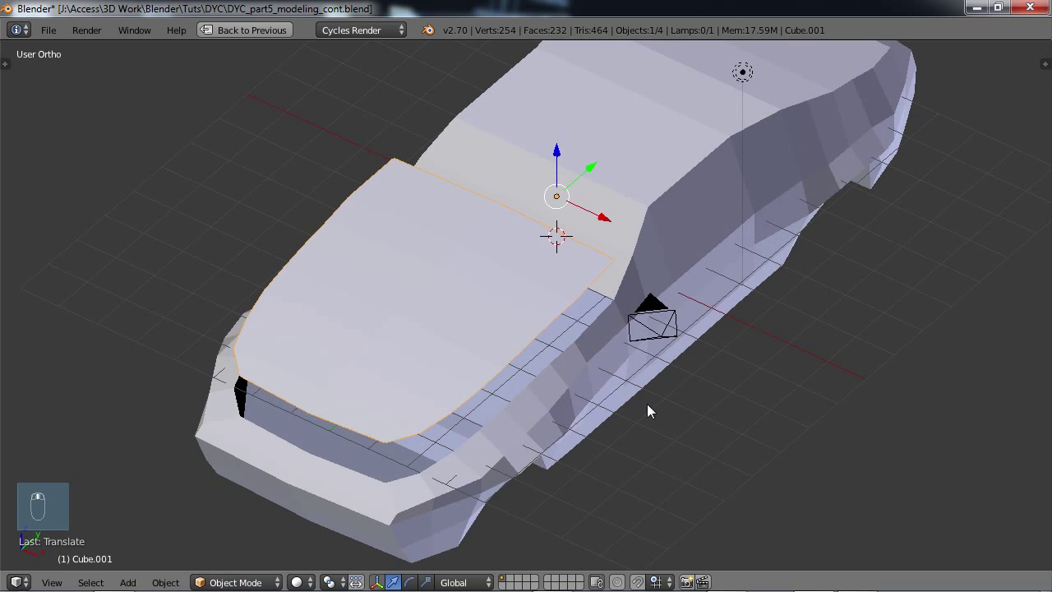
key("ctrl+z")
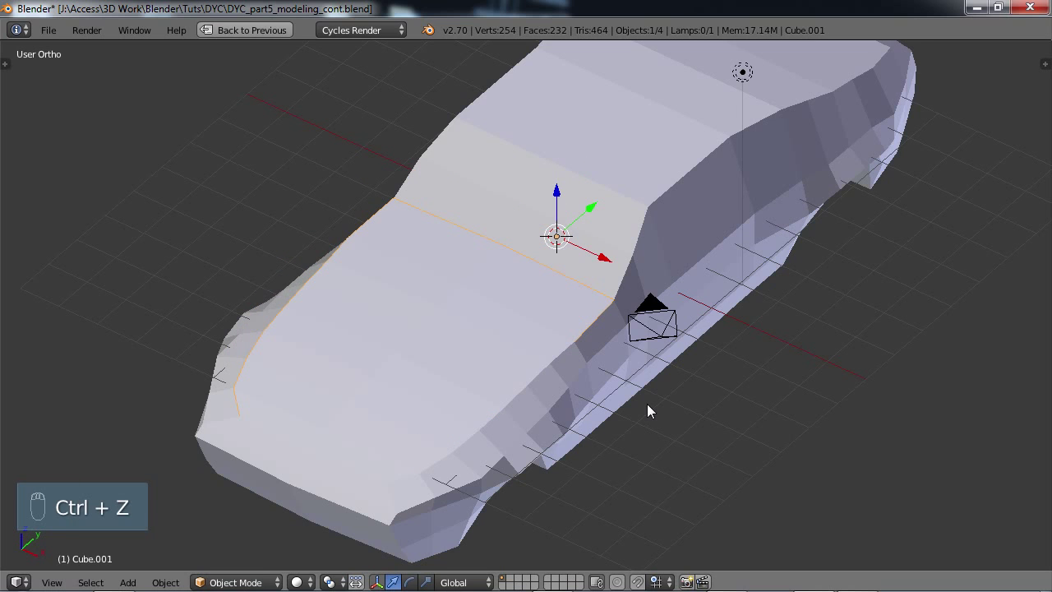
key("Tab")
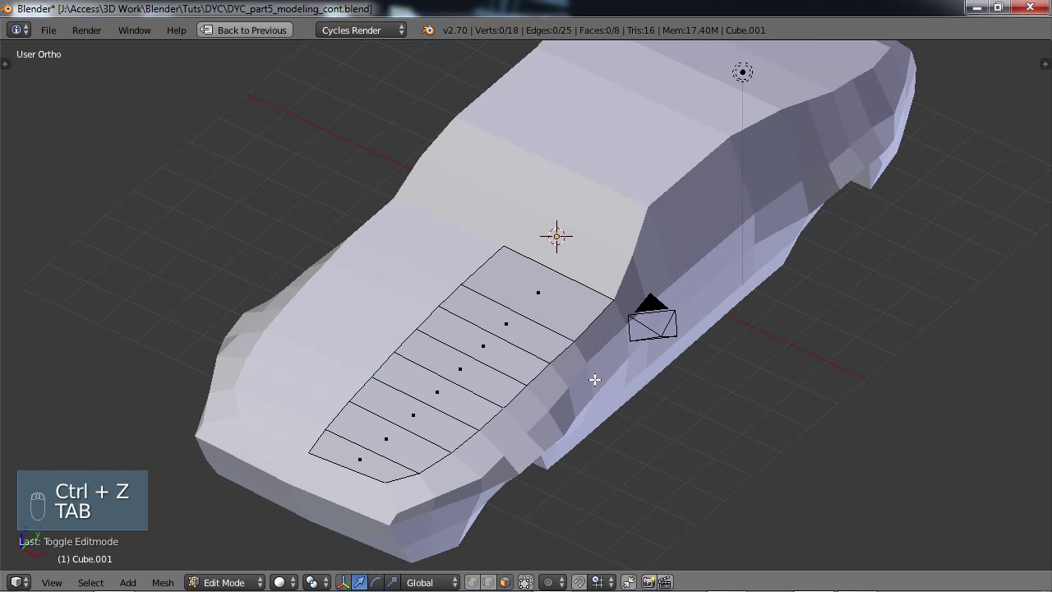
key("Tab")
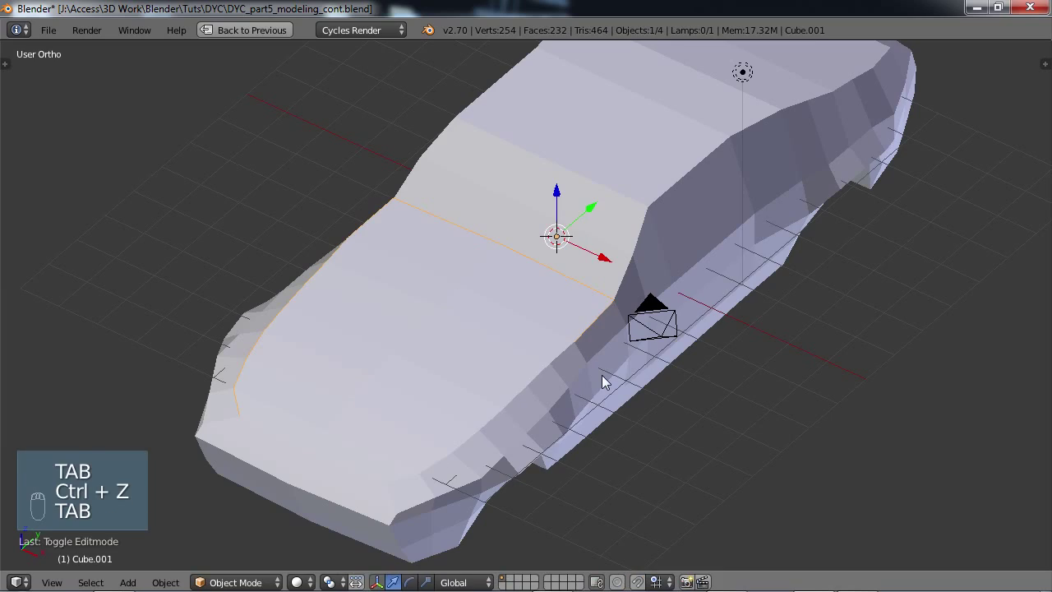
key("Tab")
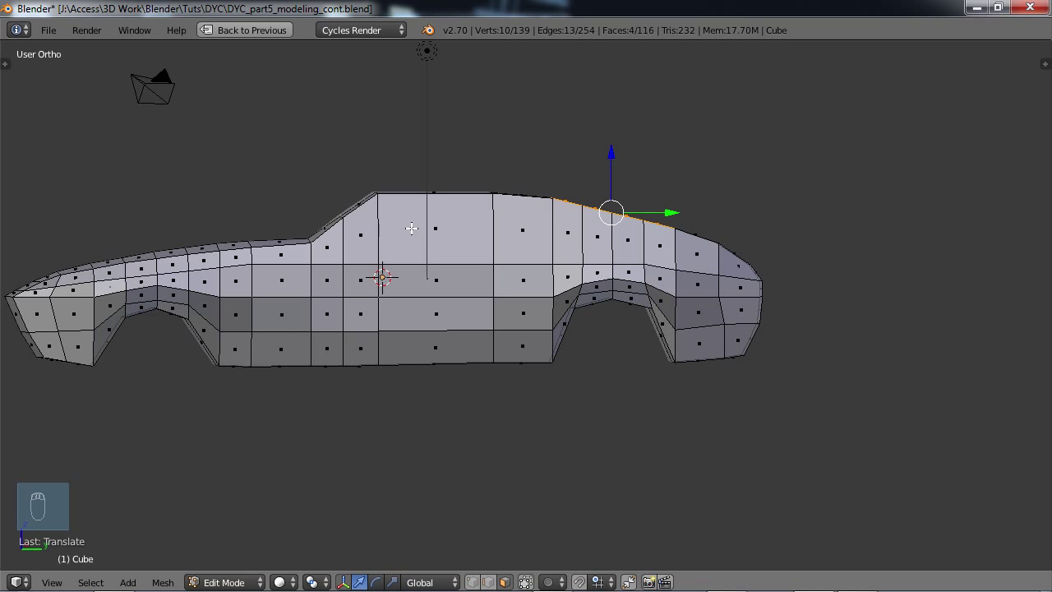
mouse_move(632, 250)
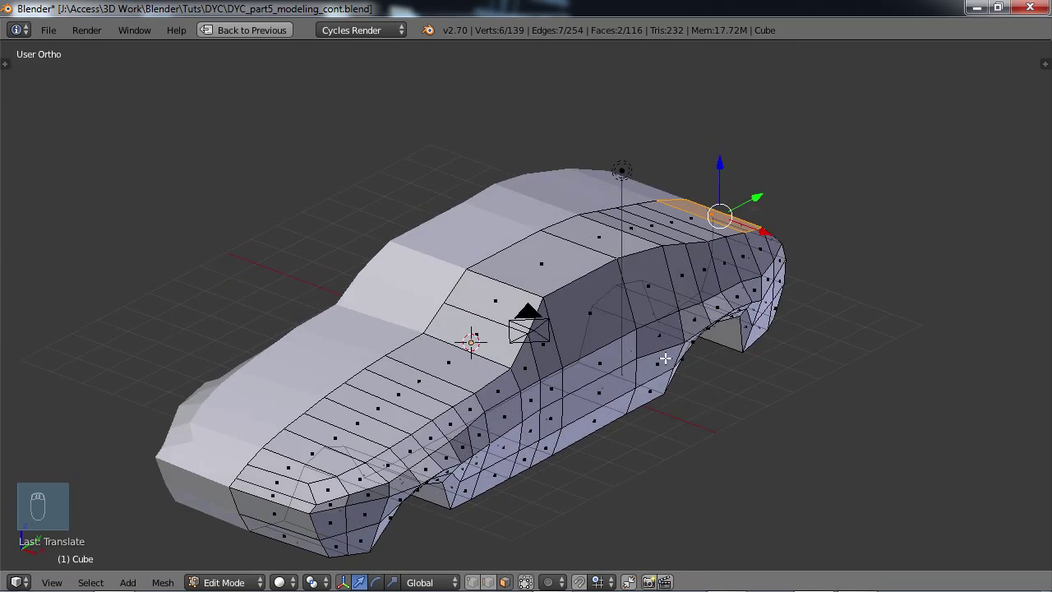
- Leave Edit Mode to view the reshaped rear deck in Object Mode
key("Tab")
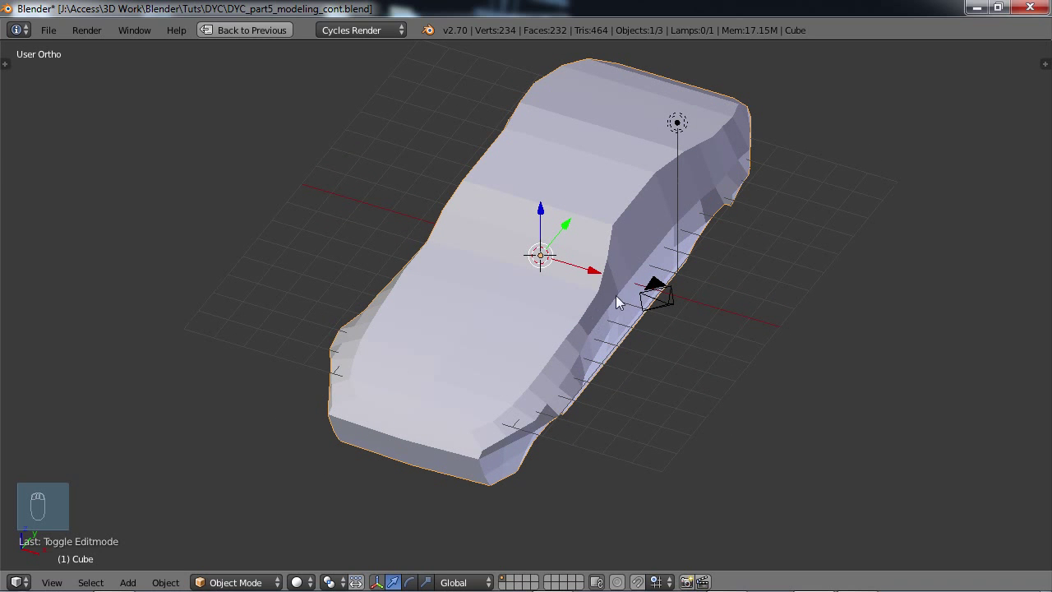
left_click_drag(616, 302, 645, 274)
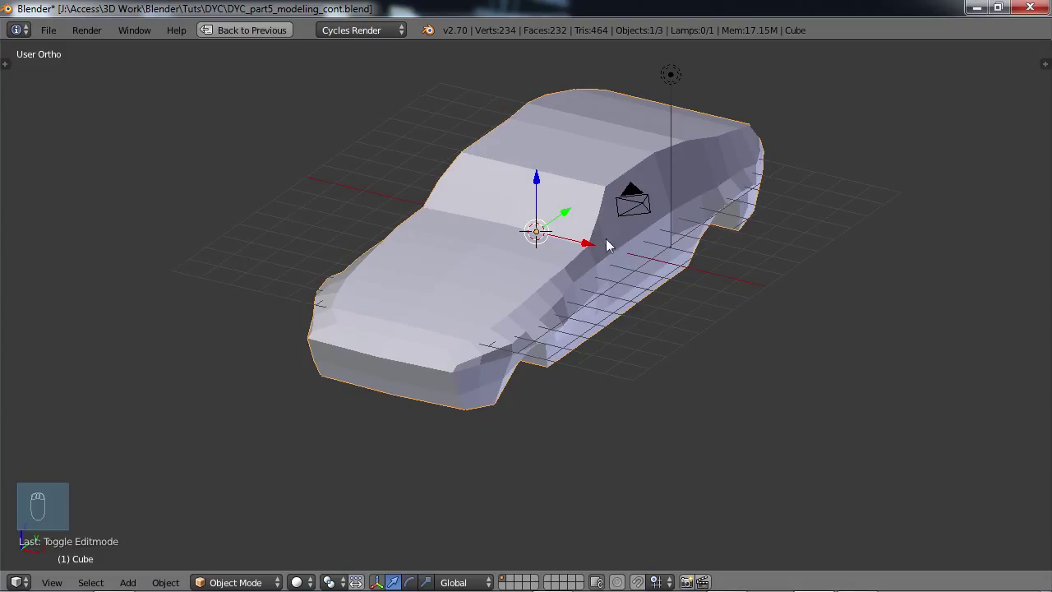
mouse_move(626, 251)
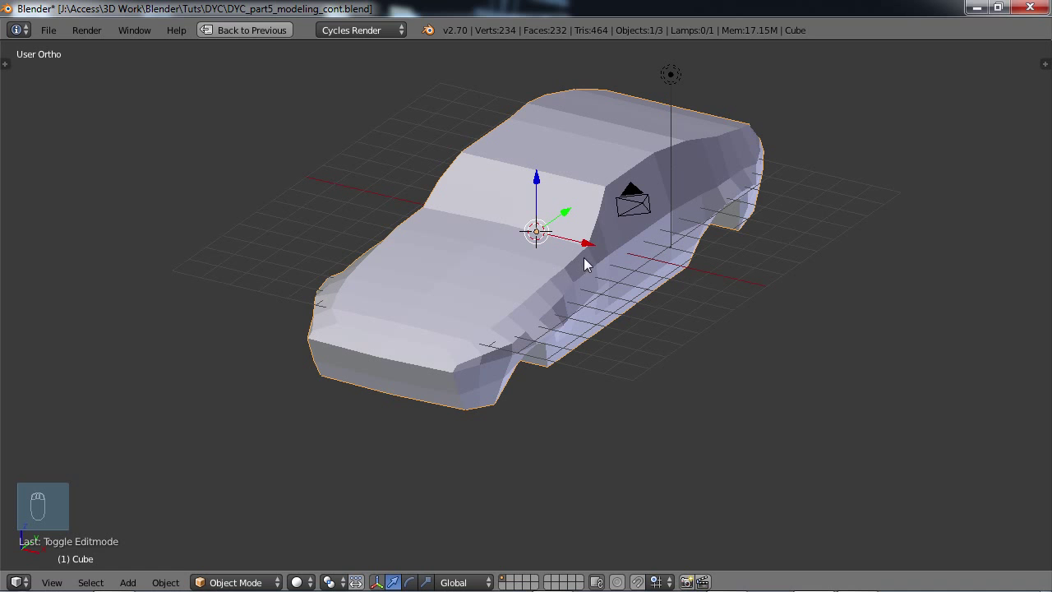
left_click_drag(588, 265, 608, 347)
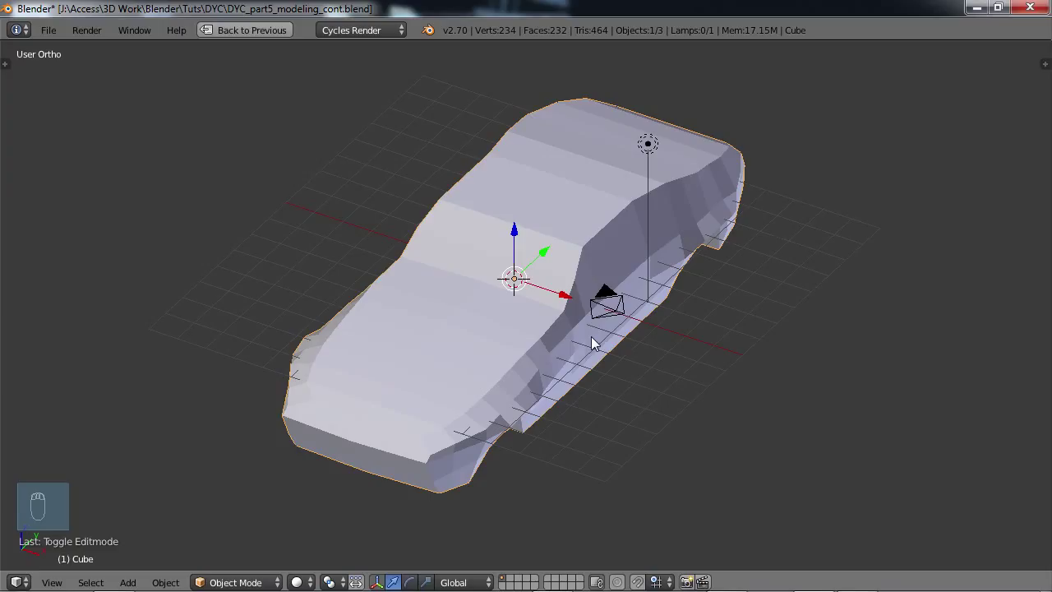
mouse_move(579, 352)
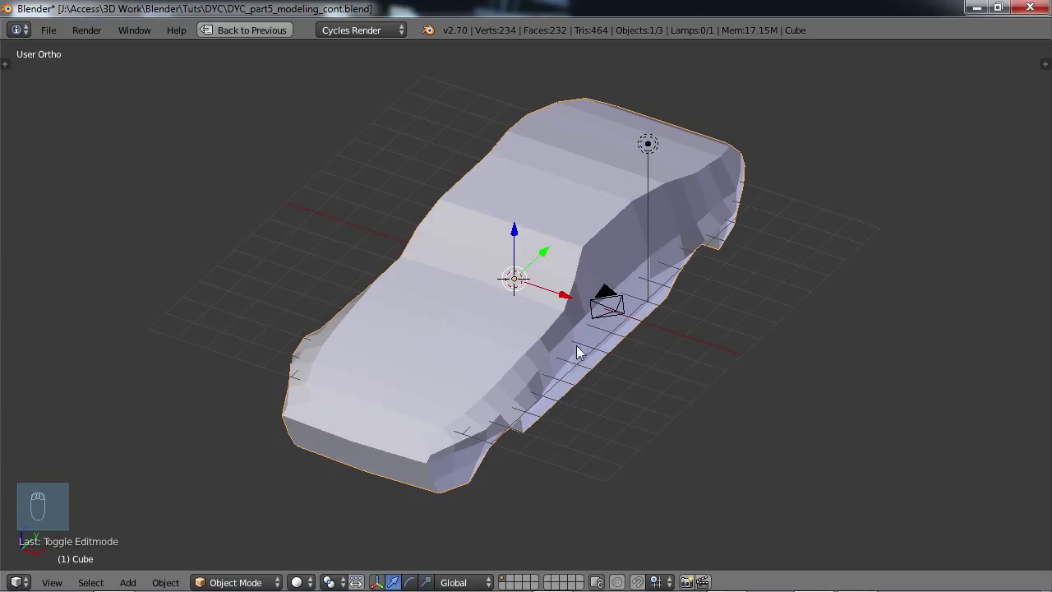
mouse_move(587, 336)
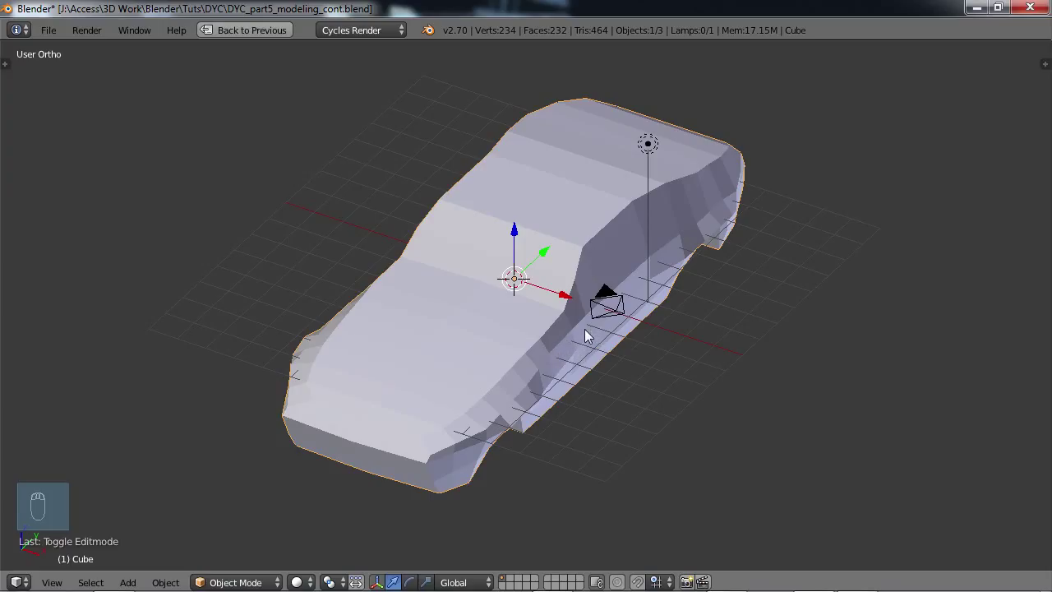